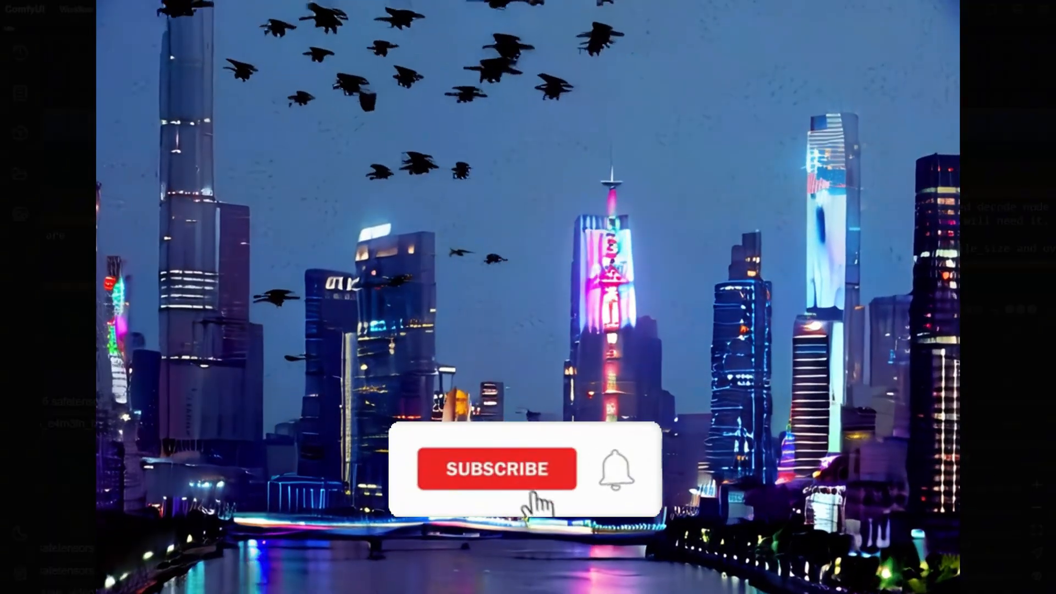
Dismiss the video preview to get back to the HunyuanVideo workflow canvas
click(495, 471)
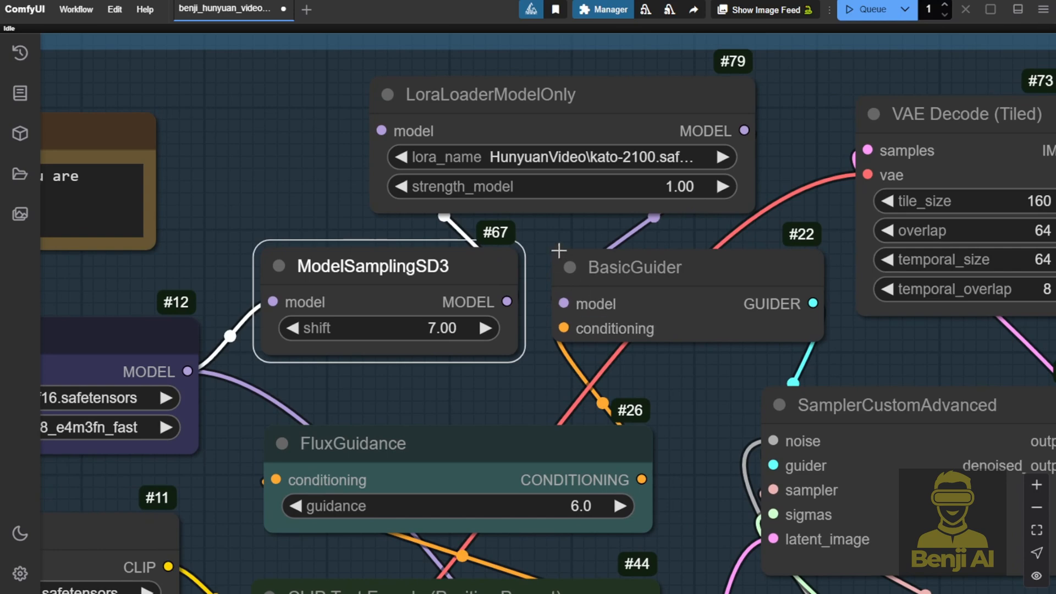
mouse_move(515, 93)
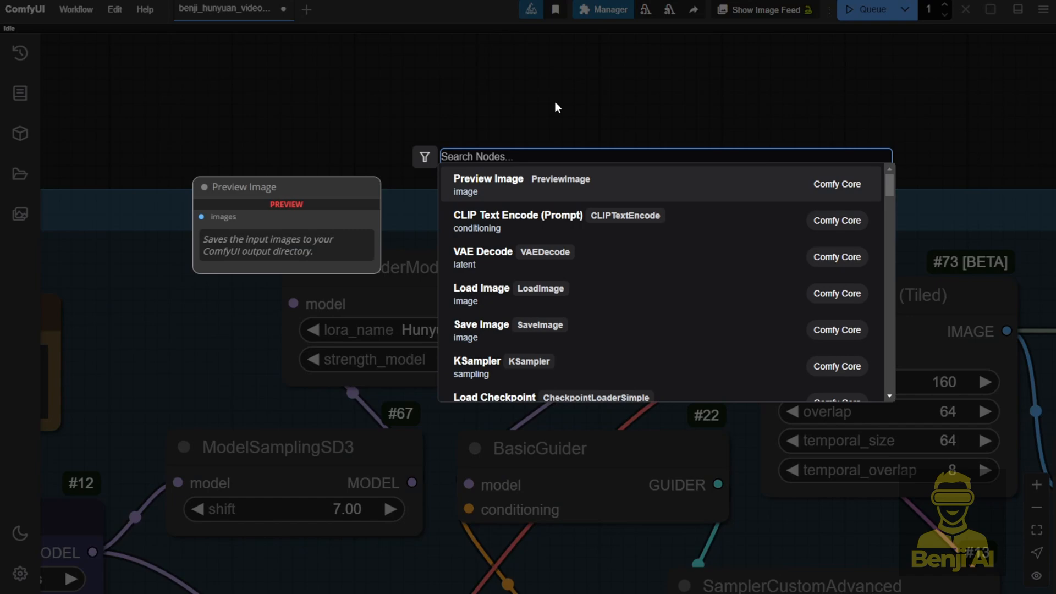
Add a standard Load LoRA node from the node search ('Load Lo')
text(Load Lo)
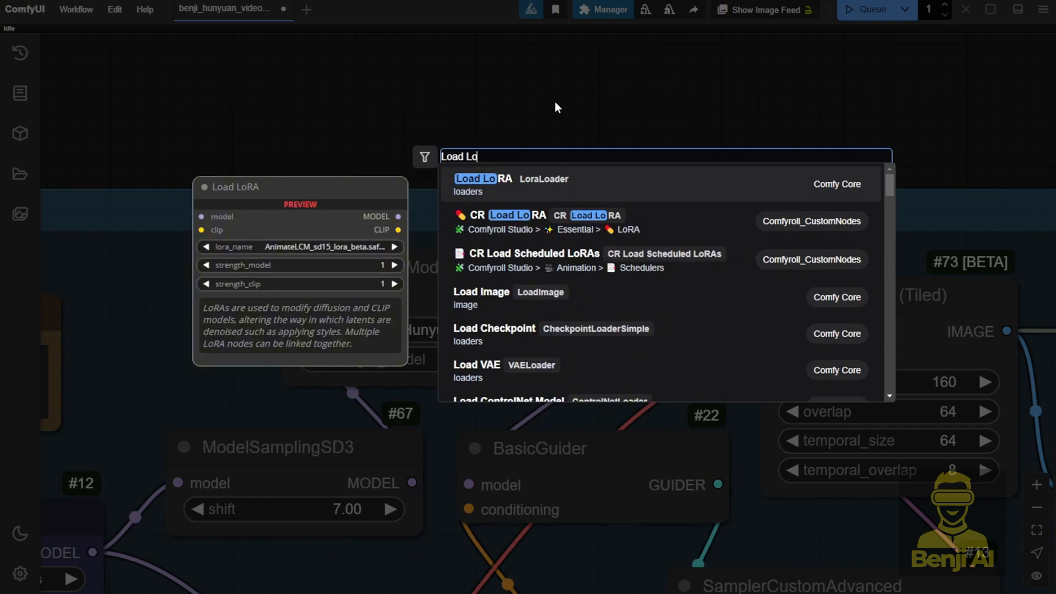
click(475, 179)
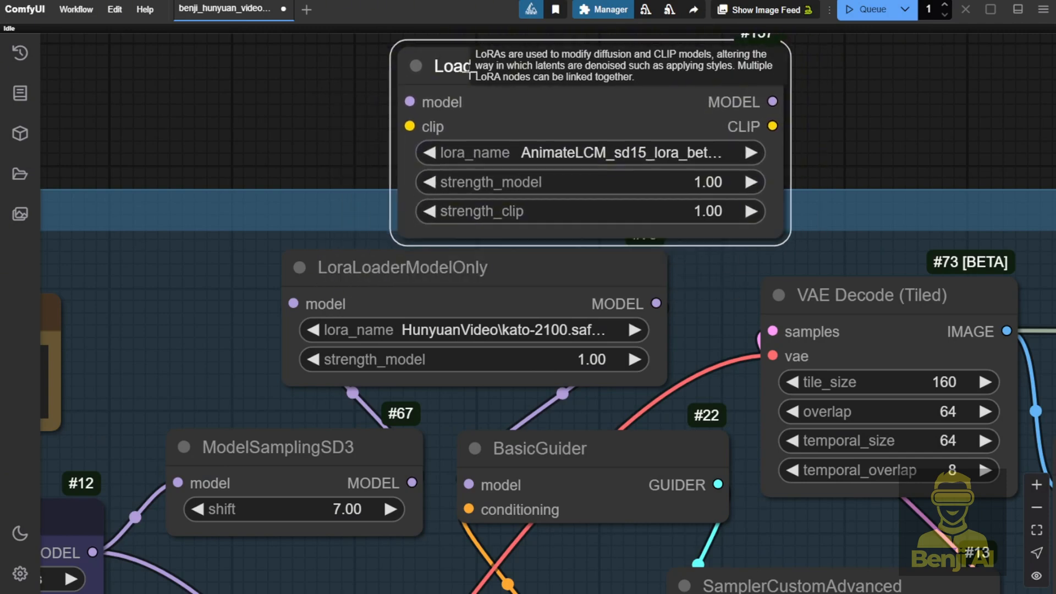
mouse_move(455, 169)
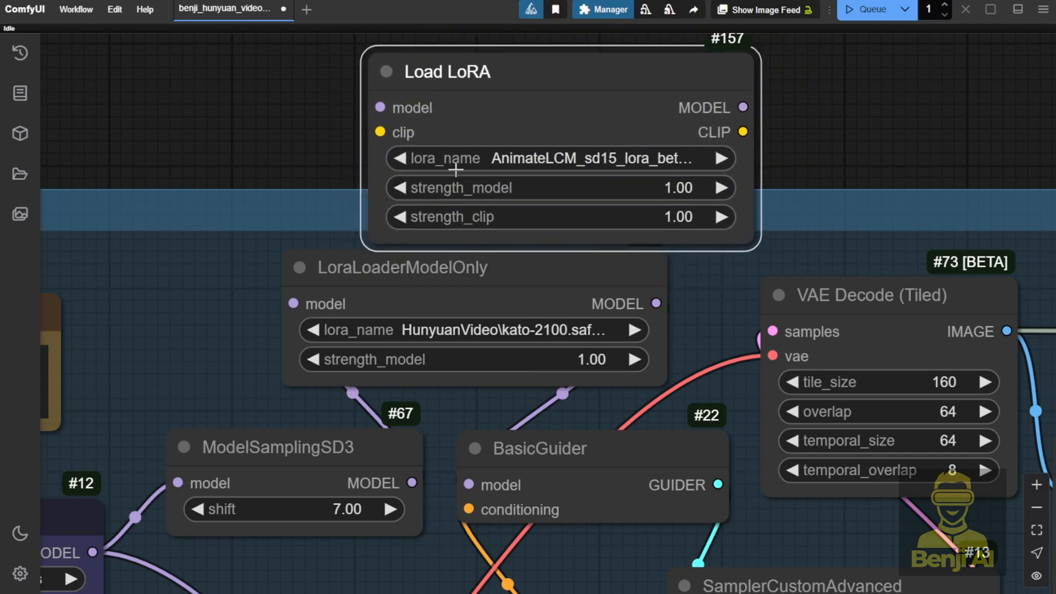
mouse_move(378, 132)
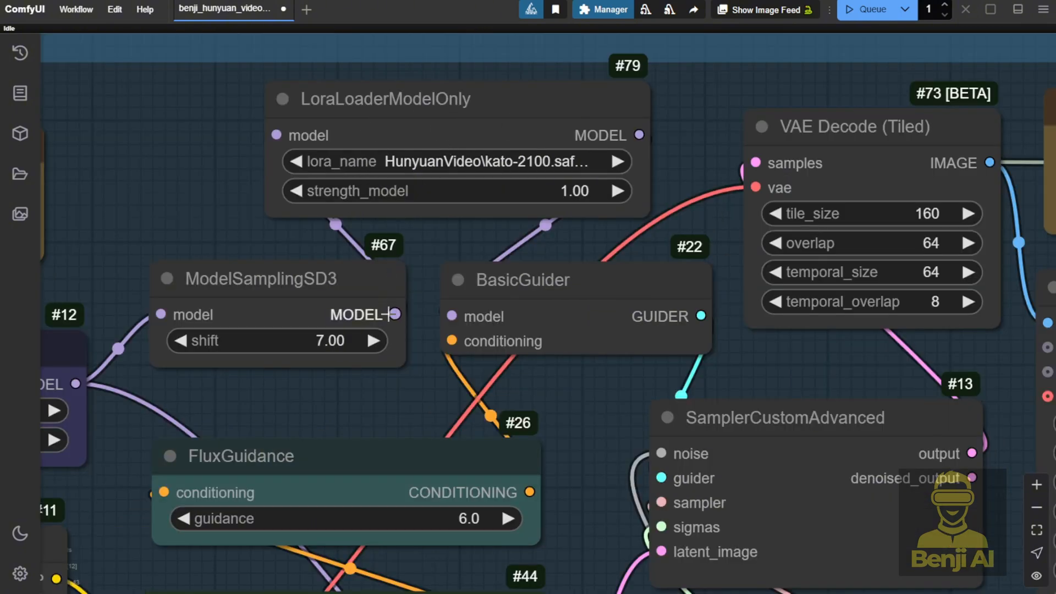
Remove the extra Load LoRA node and select the model-only kato-2100 LoRA loader
drag(397, 314, 275, 134)
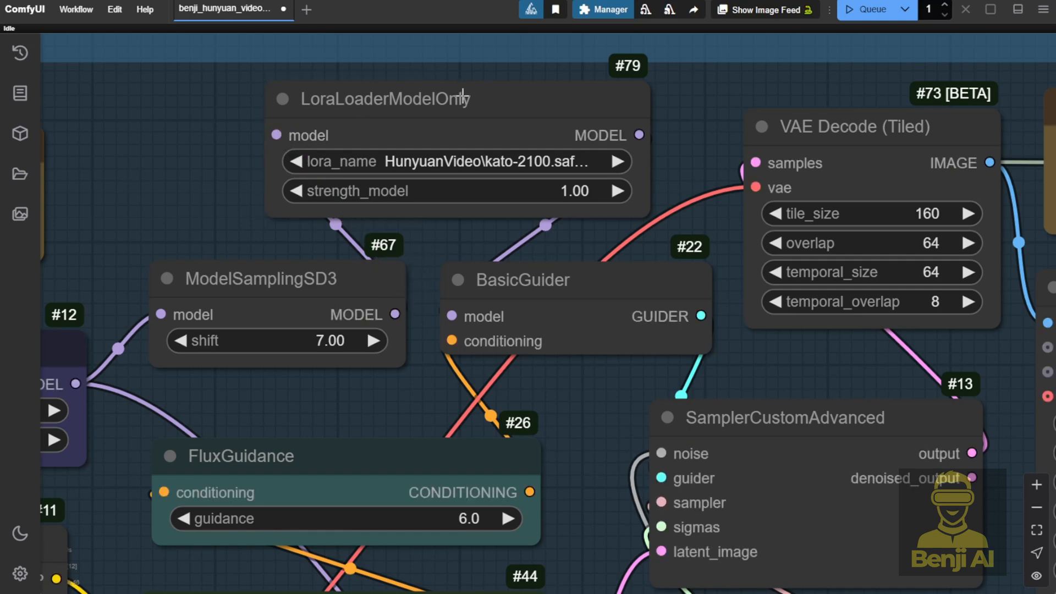
click(389, 99)
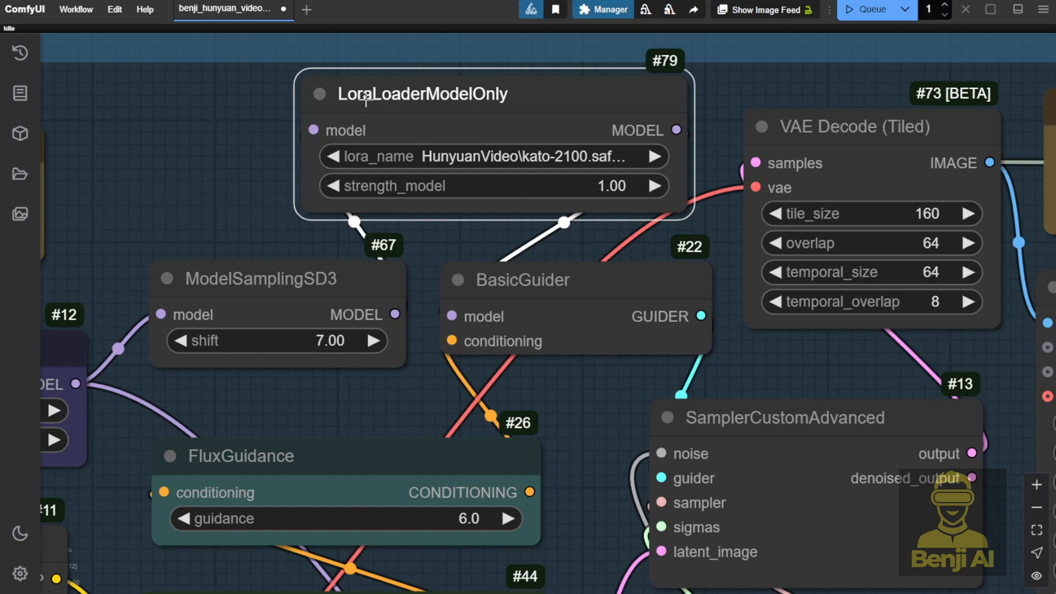
mouse_move(441, 103)
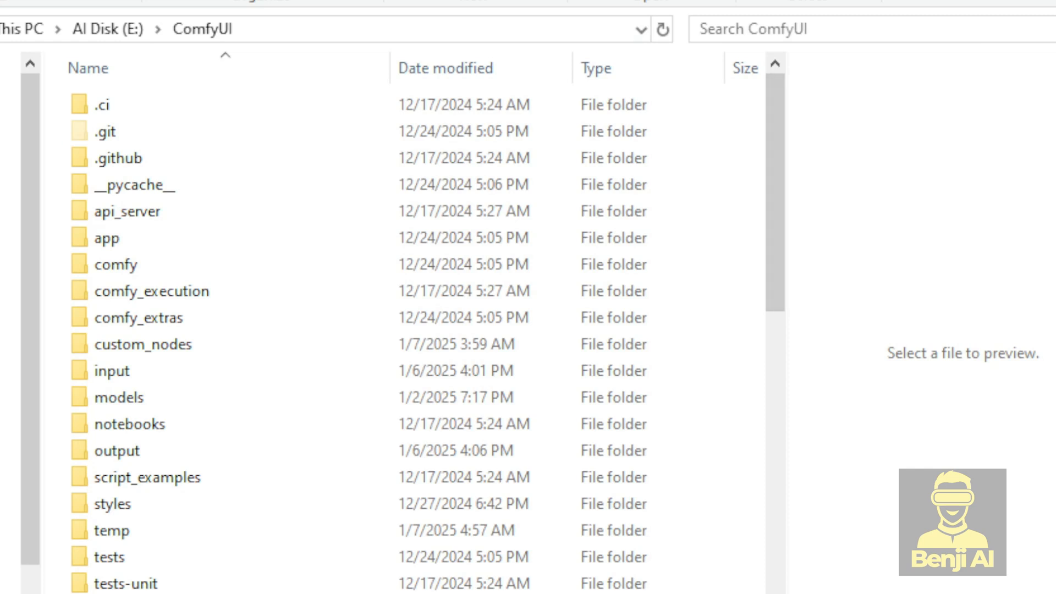
Navigate into ComfyUI's models\loras\HunyuanVideo folder in File Explorer
click(203, 29)
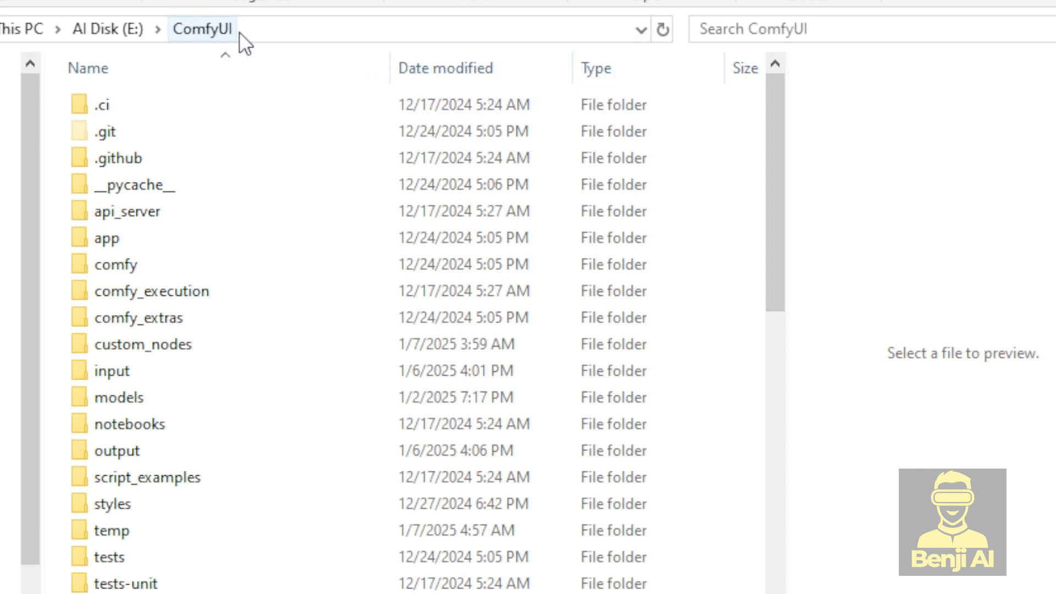
click(118, 398)
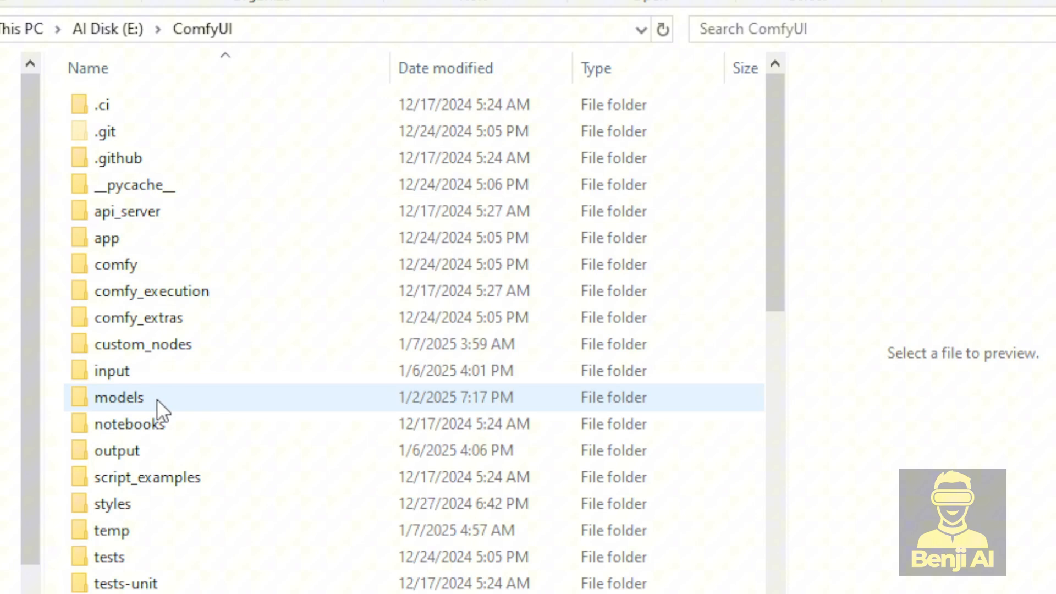
double_click(119, 398)
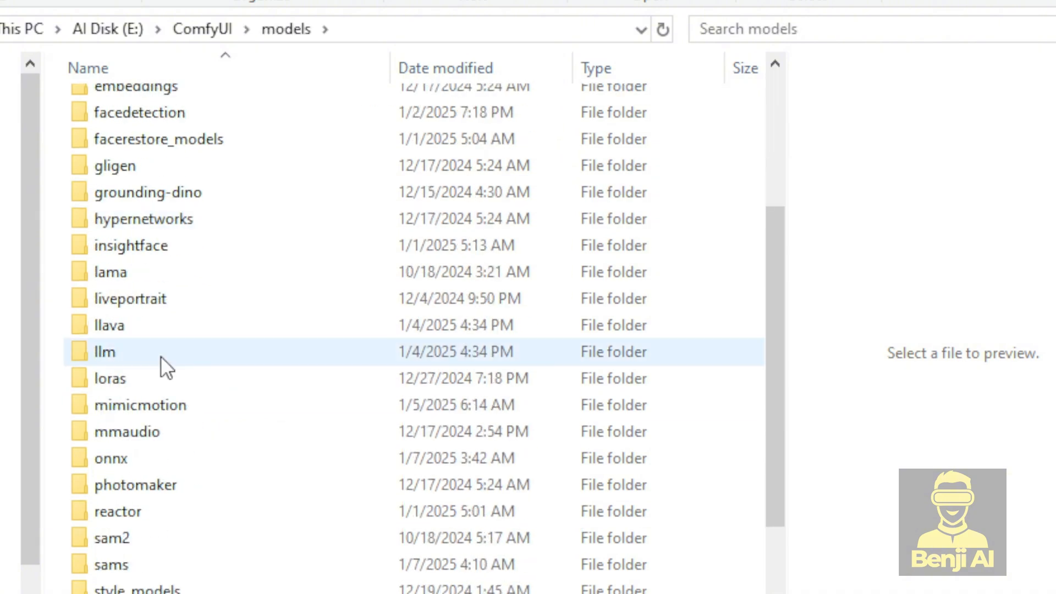
double_click(110, 379)
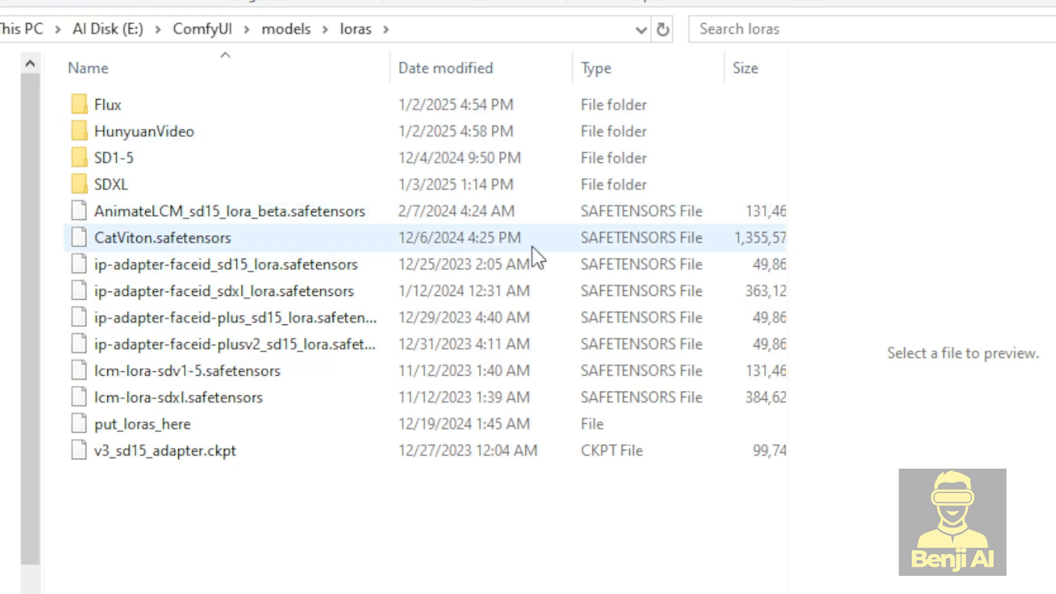
click(108, 105)
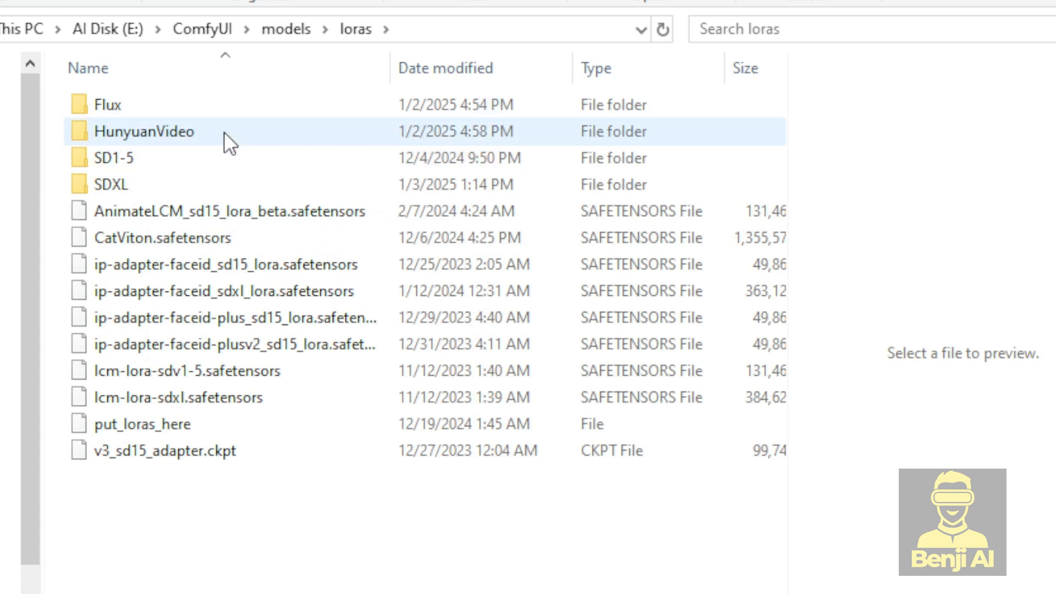
double_click(146, 132)
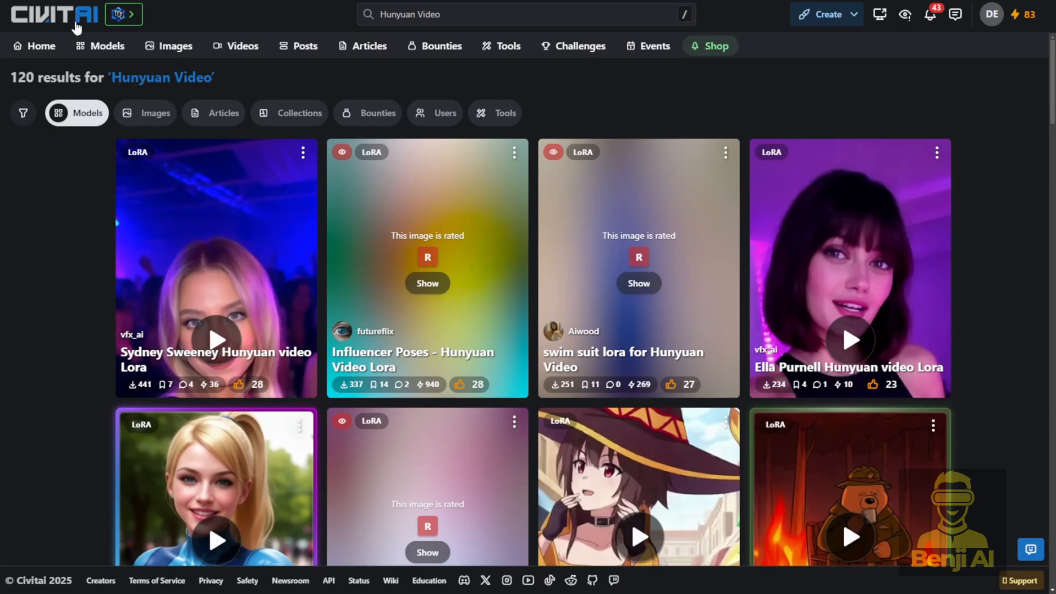
mouse_move(567, 368)
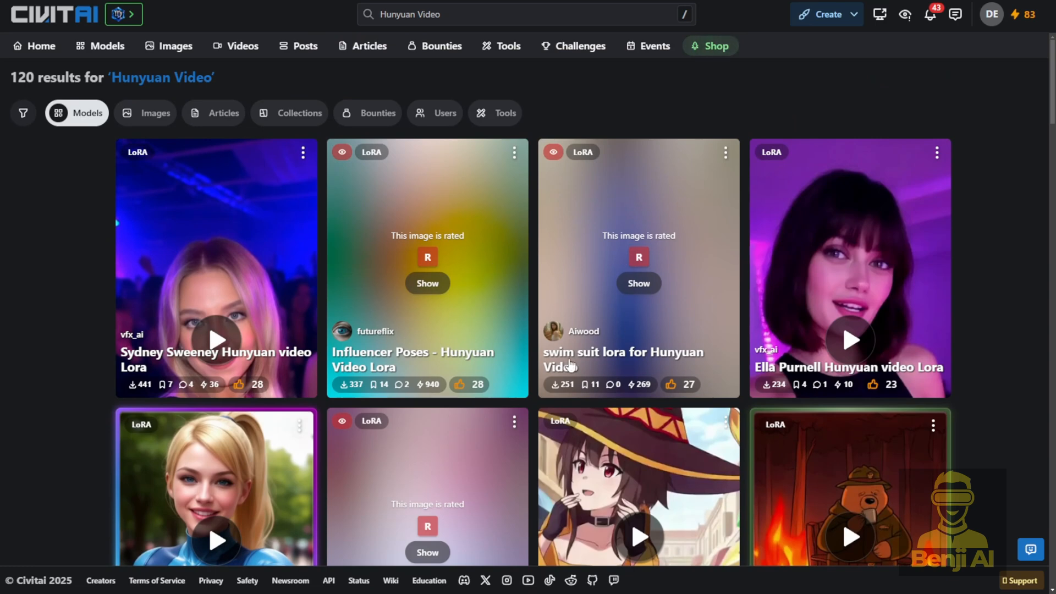
mouse_move(918, 32)
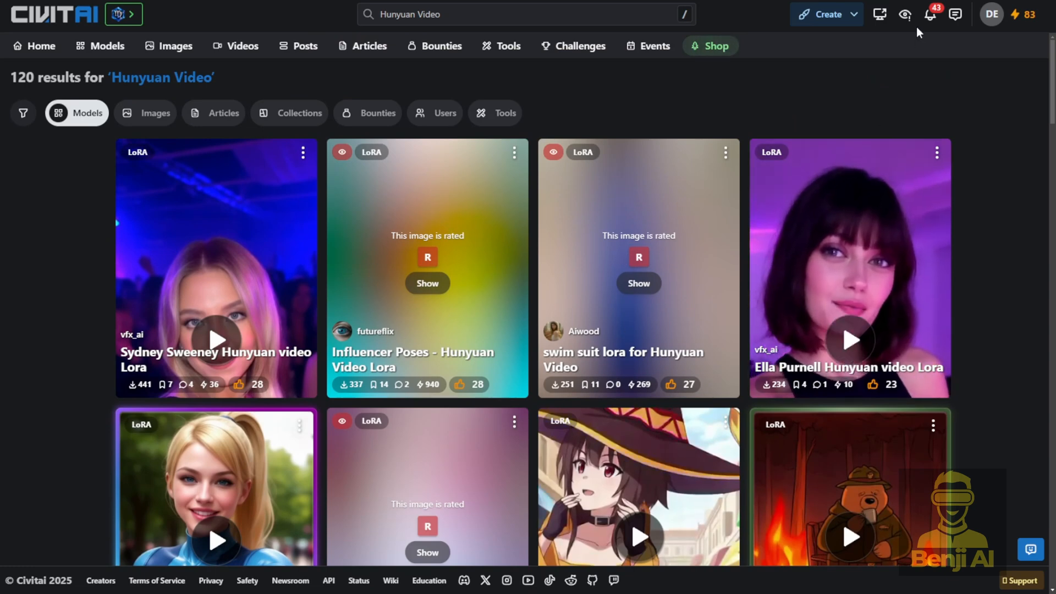
mouse_move(862, 154)
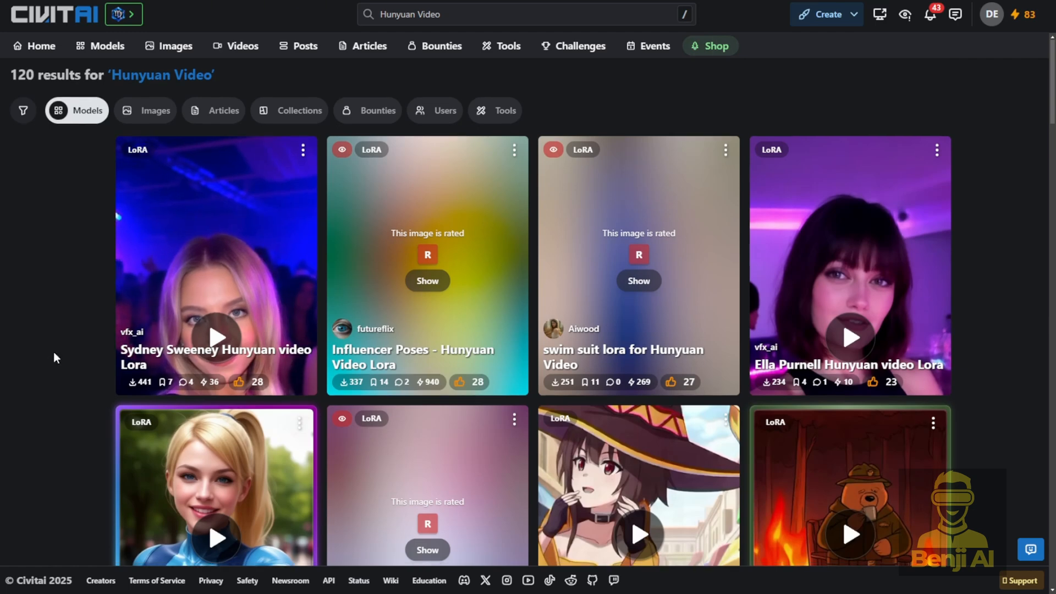
Scroll through the Civitai grid of Hunyuan Video LoRA results
scroll(down, 3)
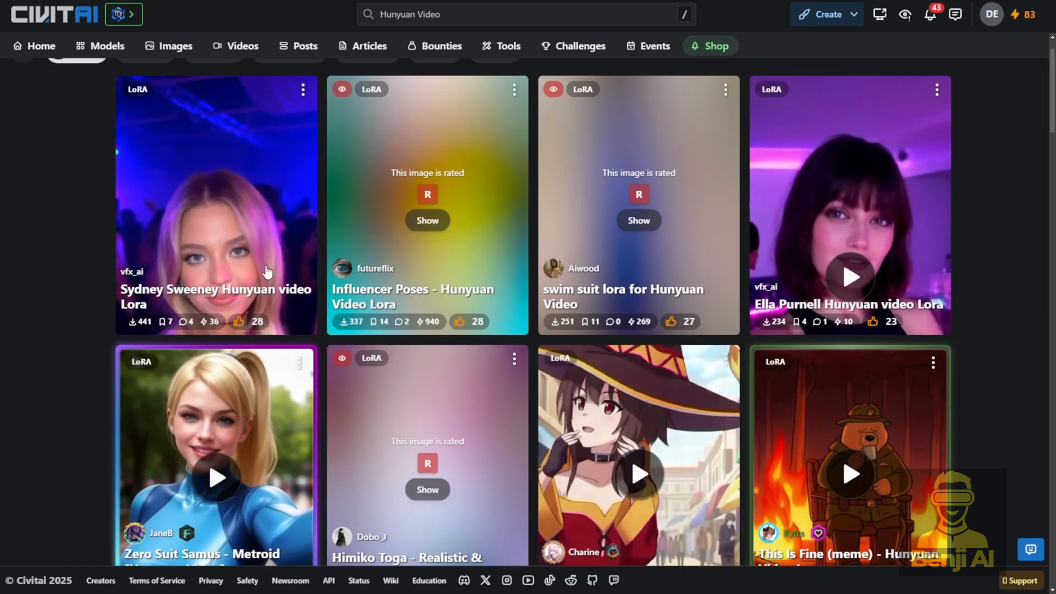
mouse_move(178, 251)
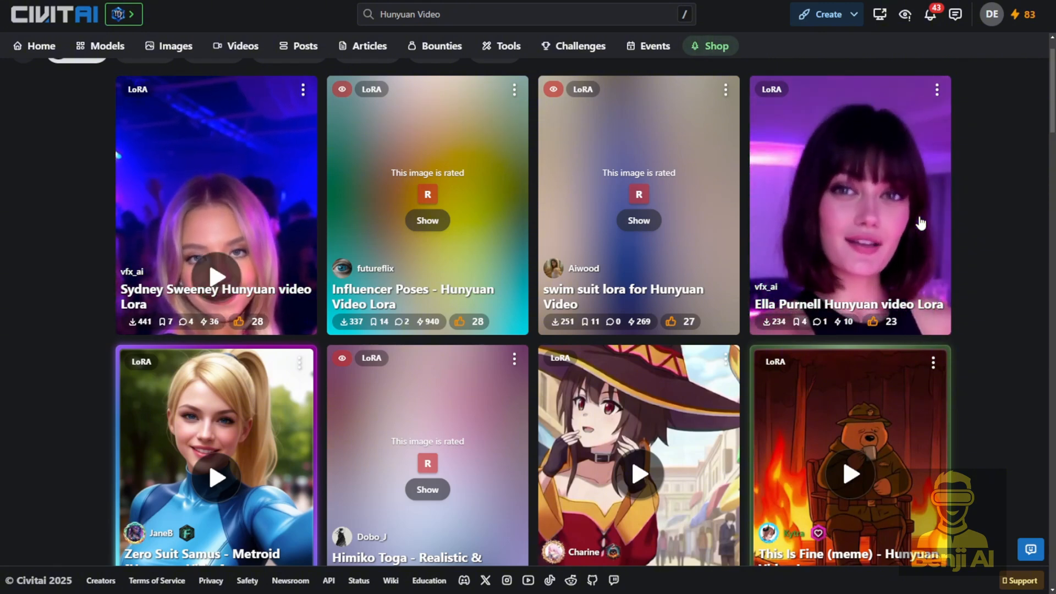
scroll(down, 3)
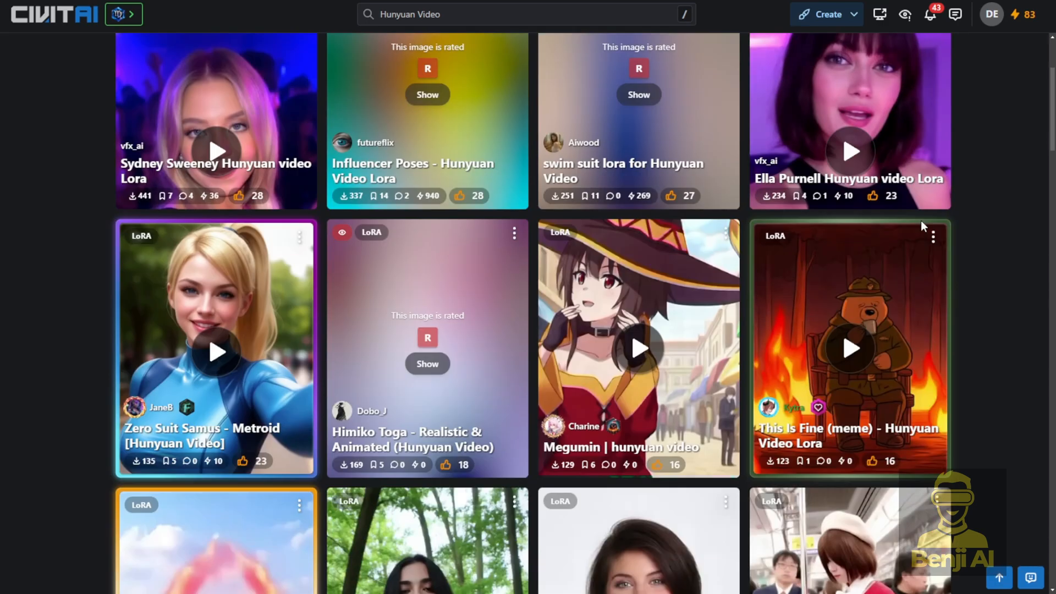
scroll(down, 3)
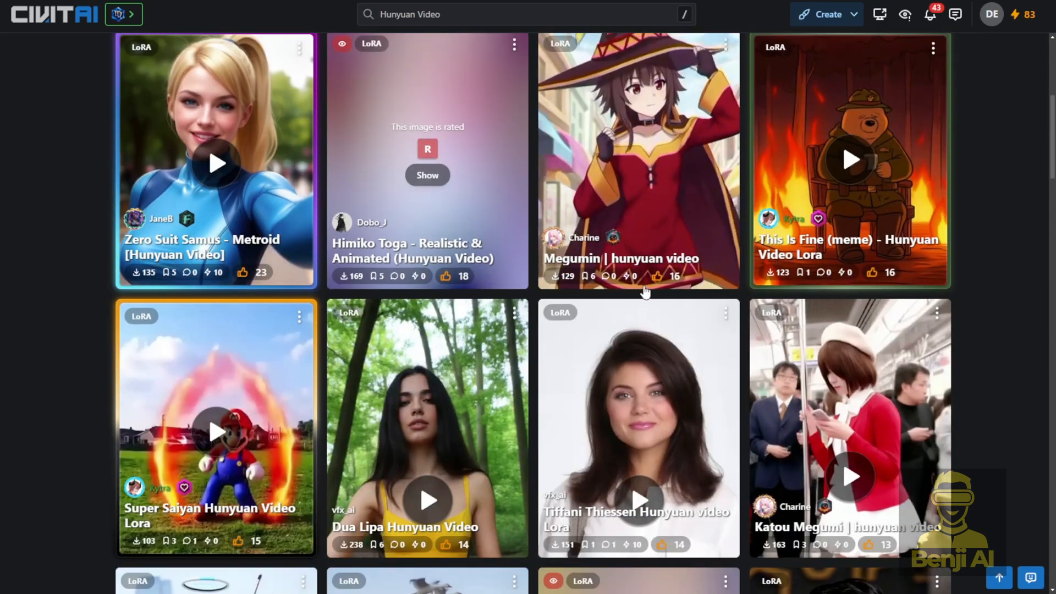
scroll(down, 3)
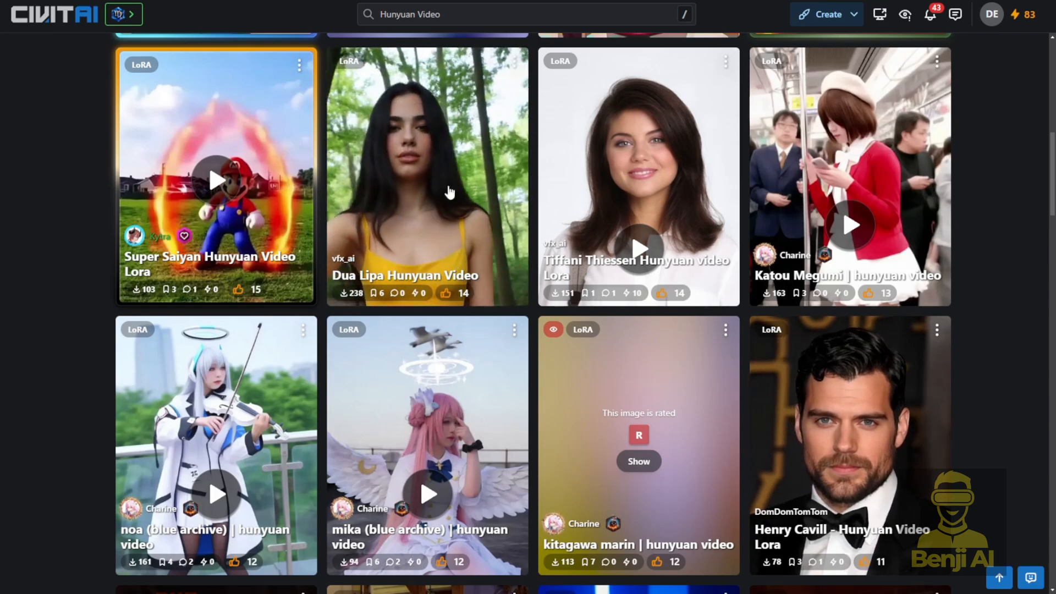
scroll(down, 3)
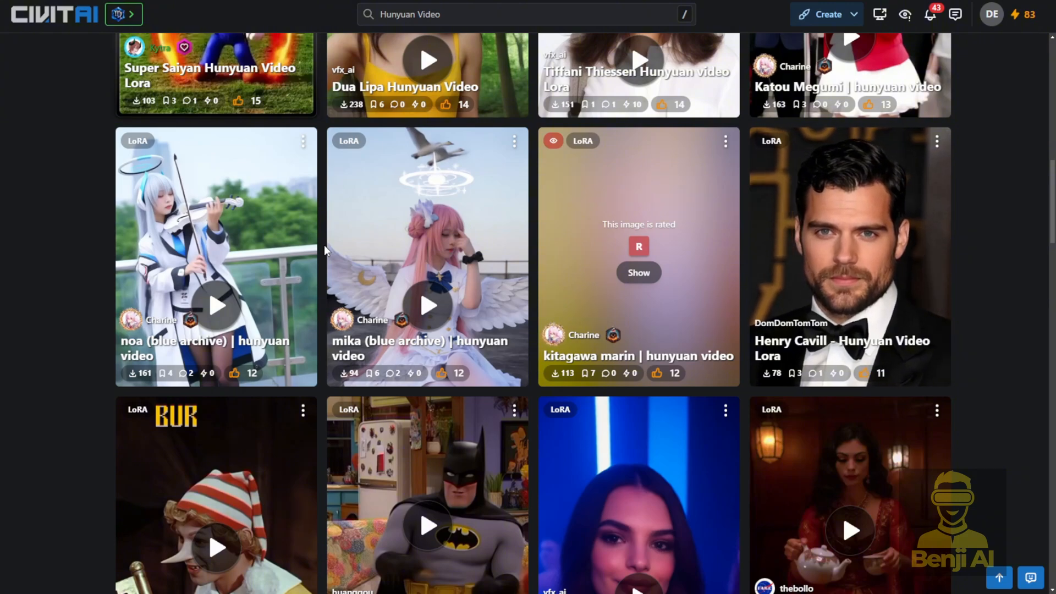
scroll(down, 3)
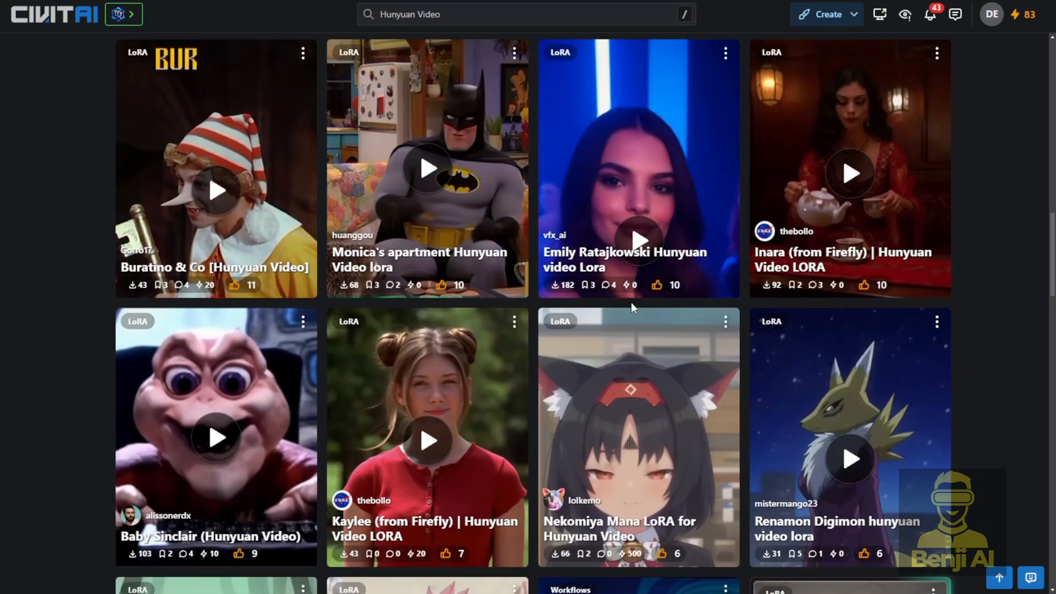
scroll(up, 3)
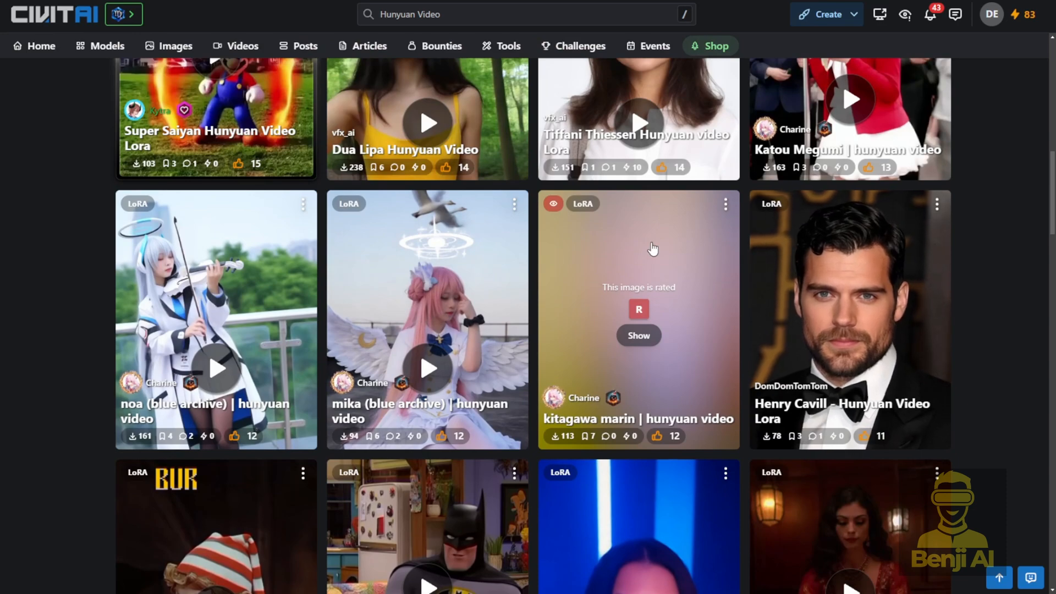
scroll(down, 3)
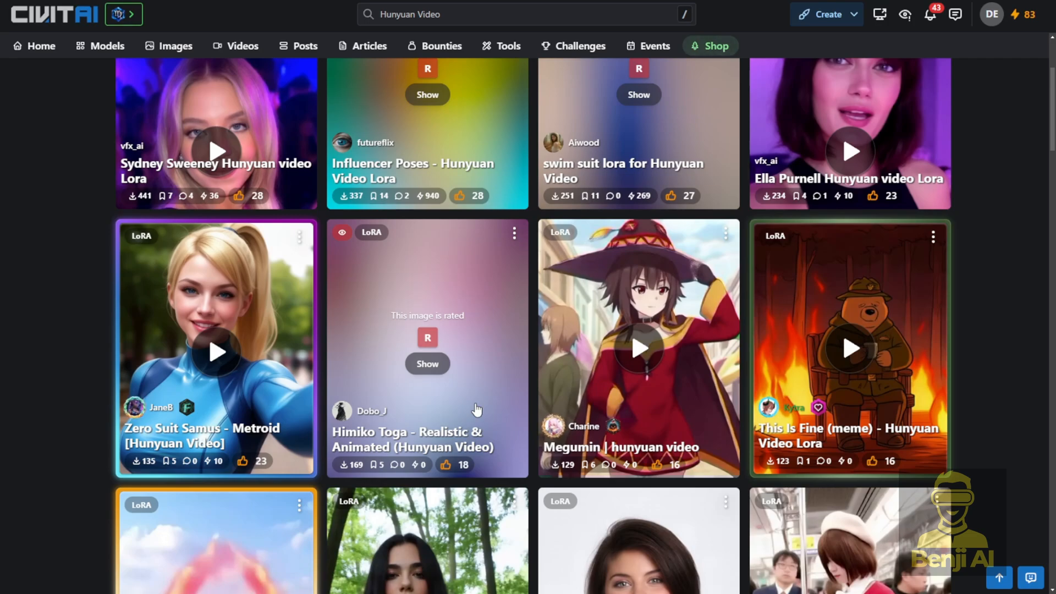
scroll(down, 3)
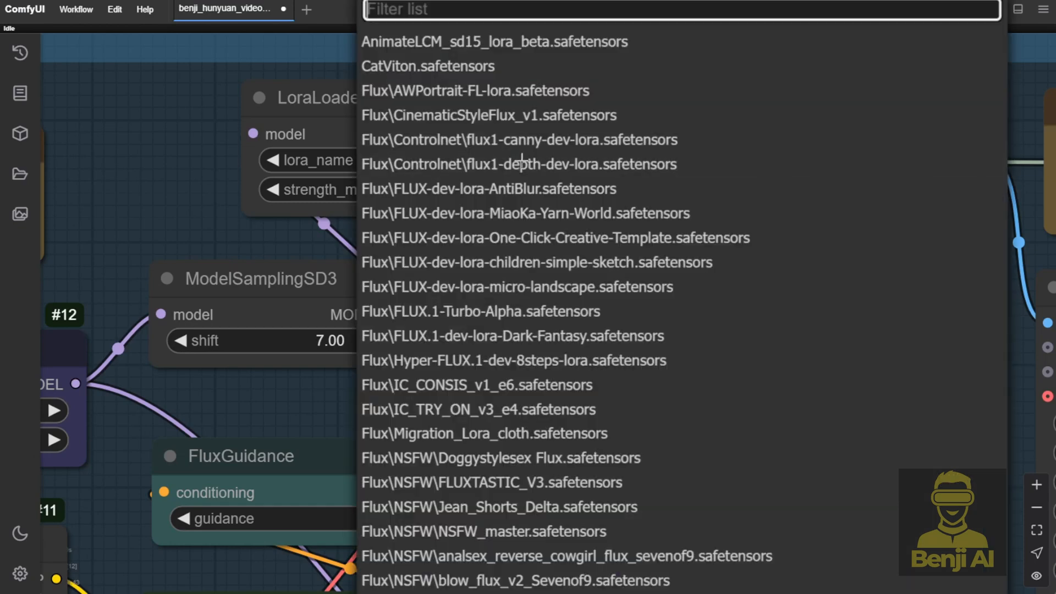
mouse_move(525, 164)
text(H)
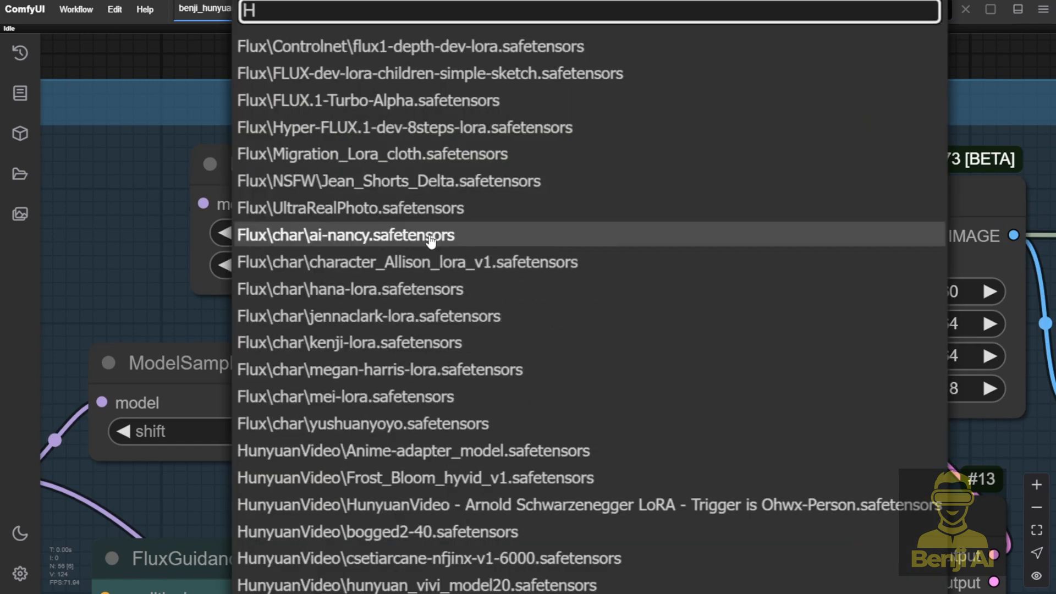
Filter the LoRA list to 'Huny' and choose HunyuanVideo\hunyuan_vivi_model20.safetensors
text(uny)
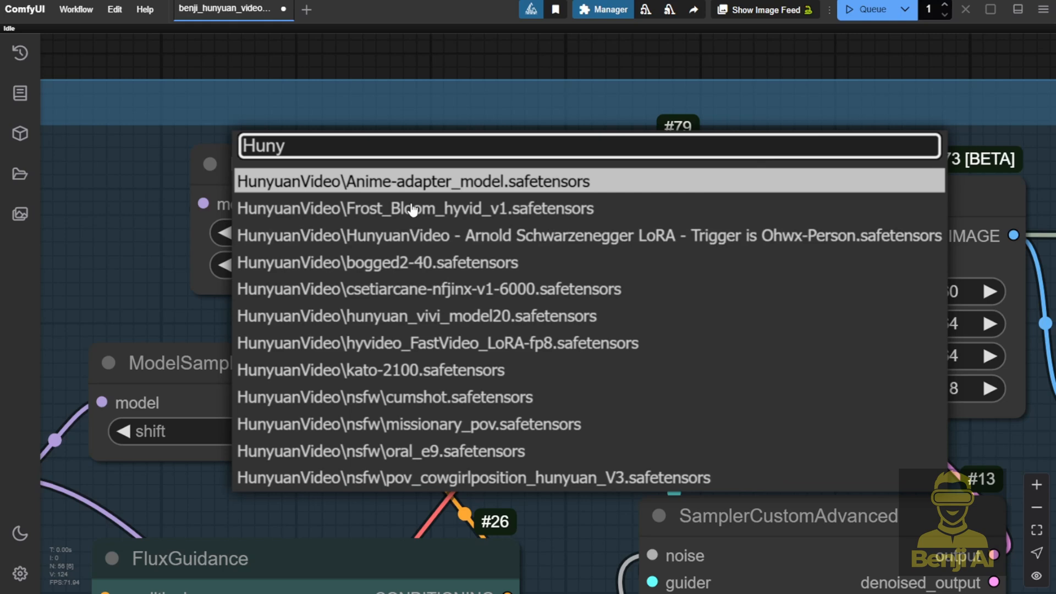
mouse_move(428, 366)
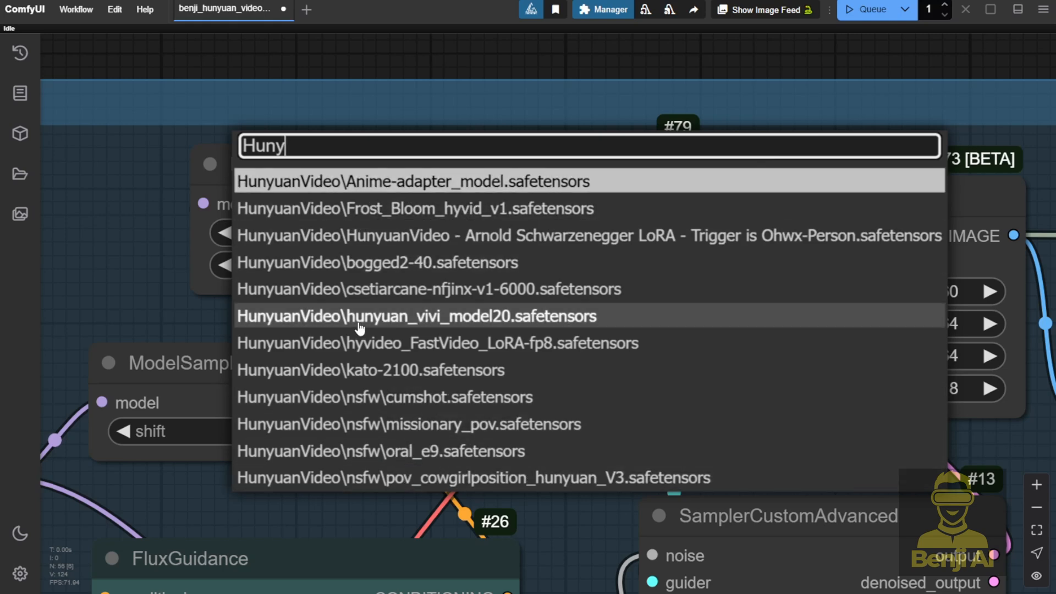
click(416, 317)
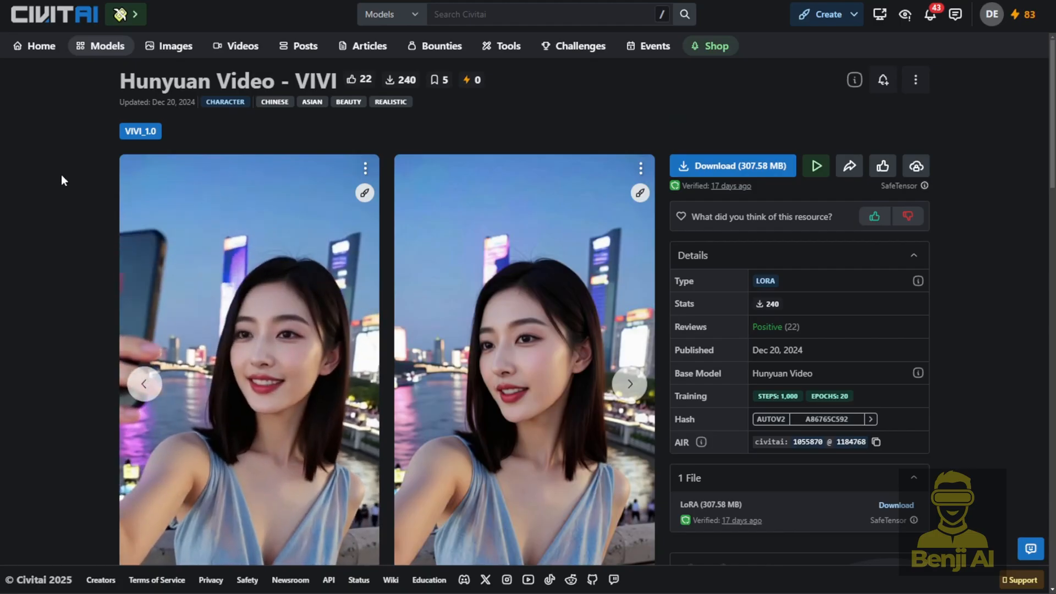
scroll(down, 3)
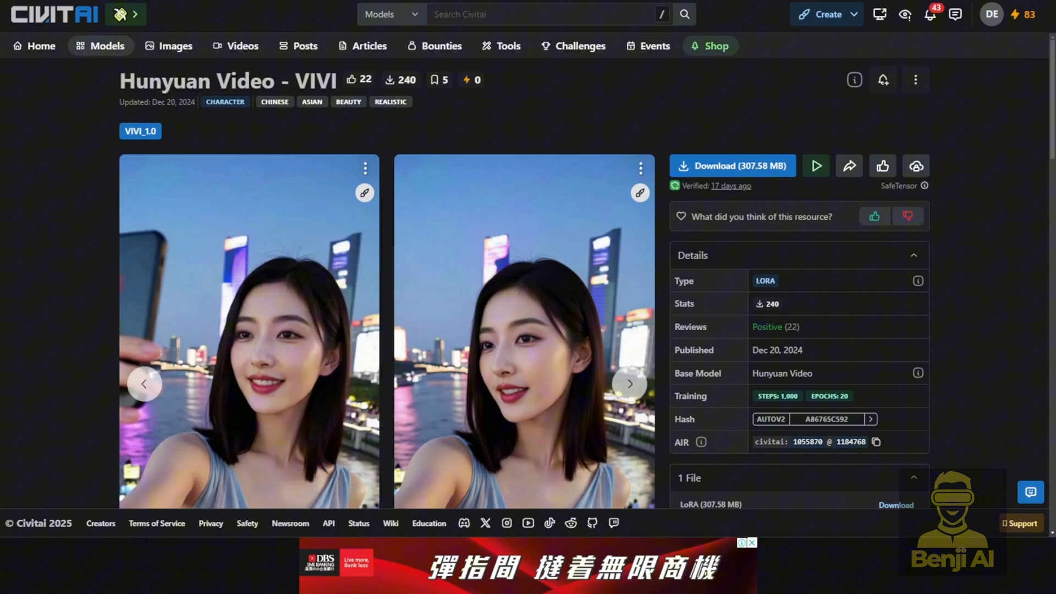
scroll(down, 3)
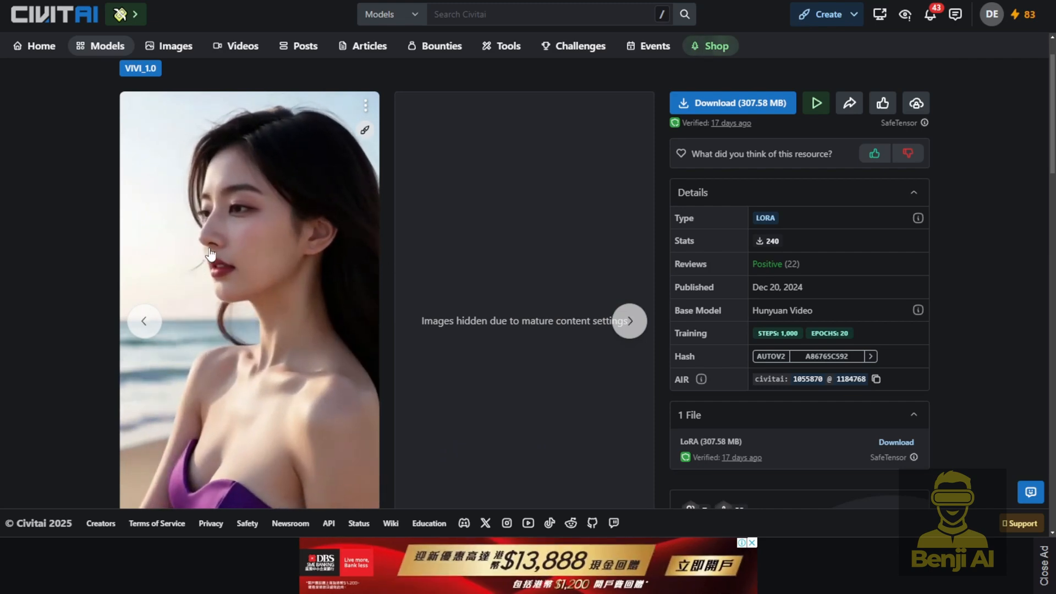
click(628, 322)
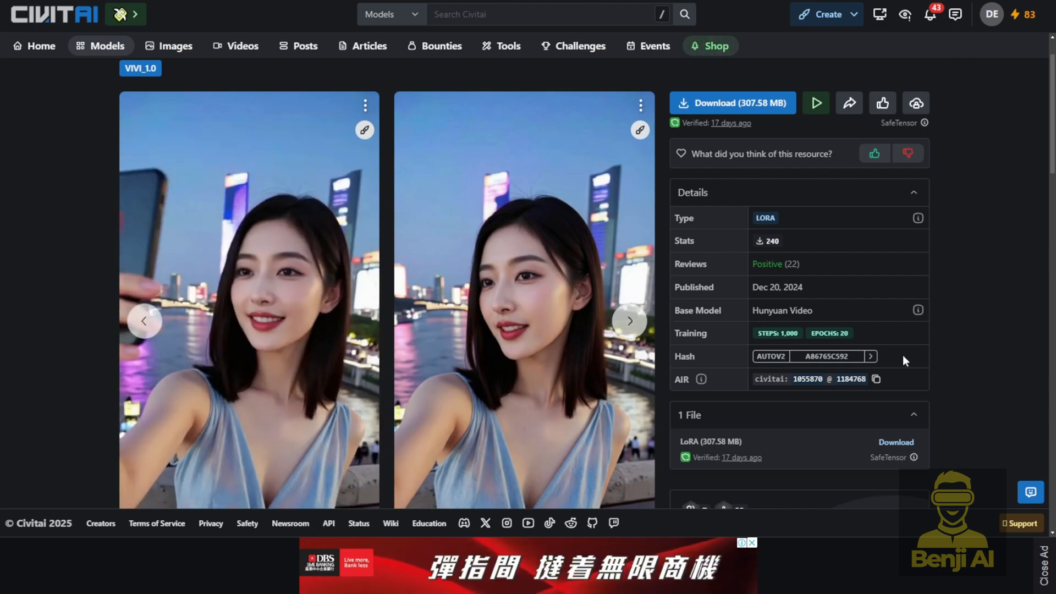
scroll(down, 3)
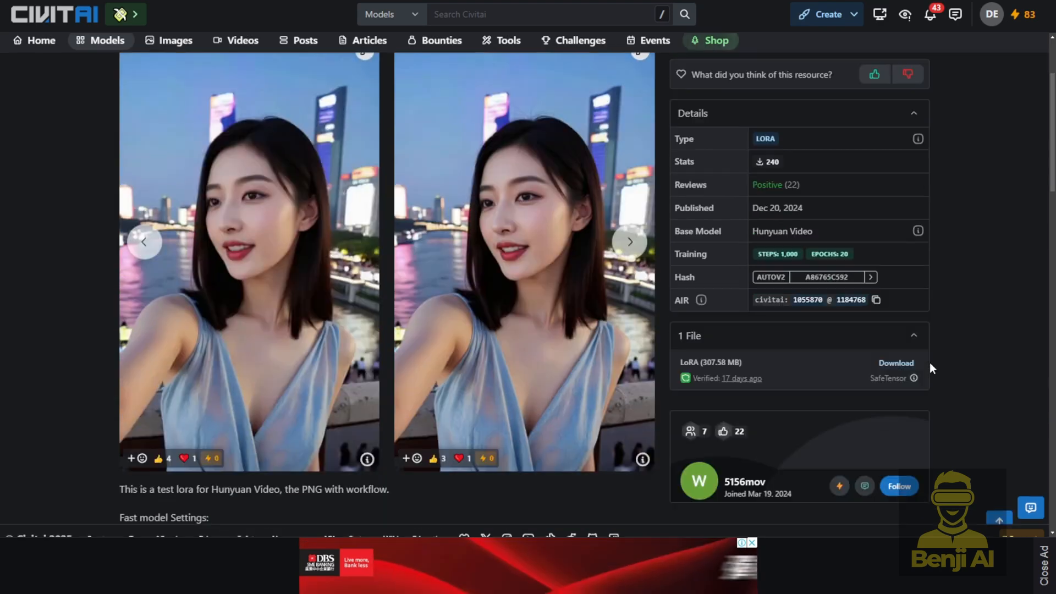
scroll(down, 3)
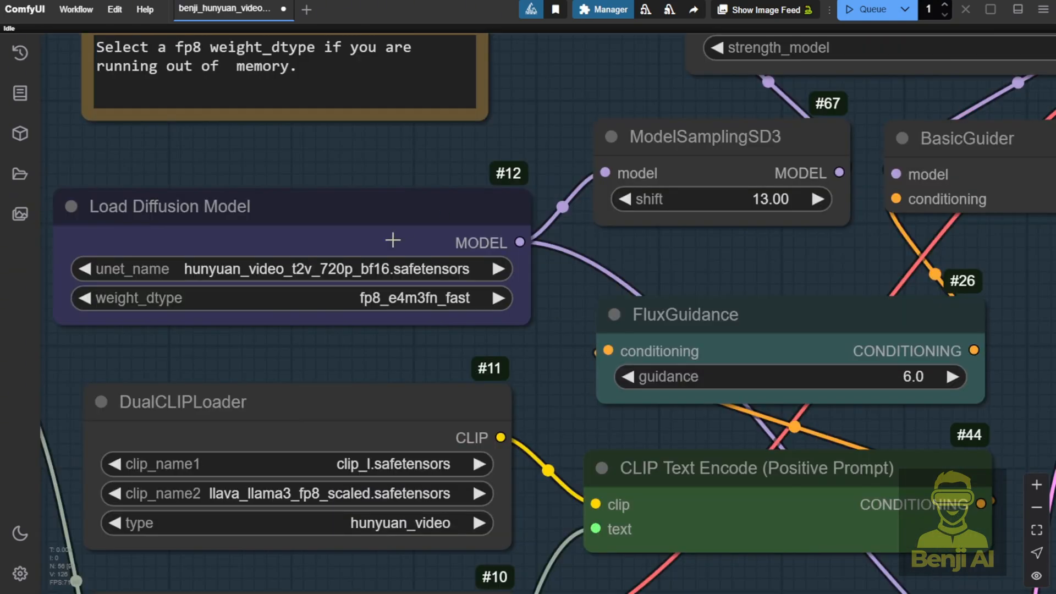
Select hunyuan_video_t2v_720p_bf16.safetensors as the Load Diffusion Model unet
click(312, 269)
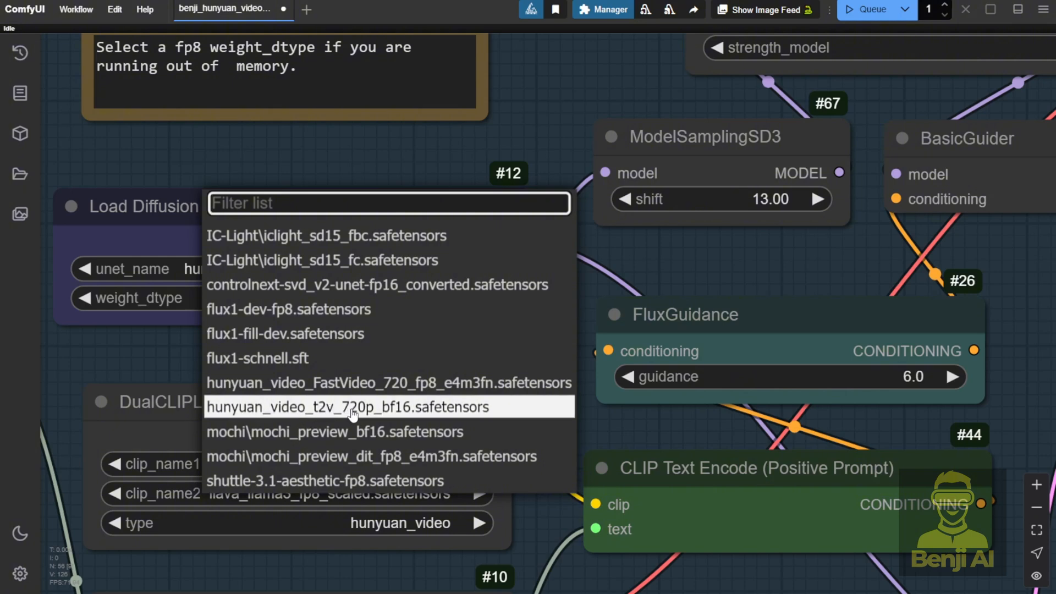
mouse_move(367, 418)
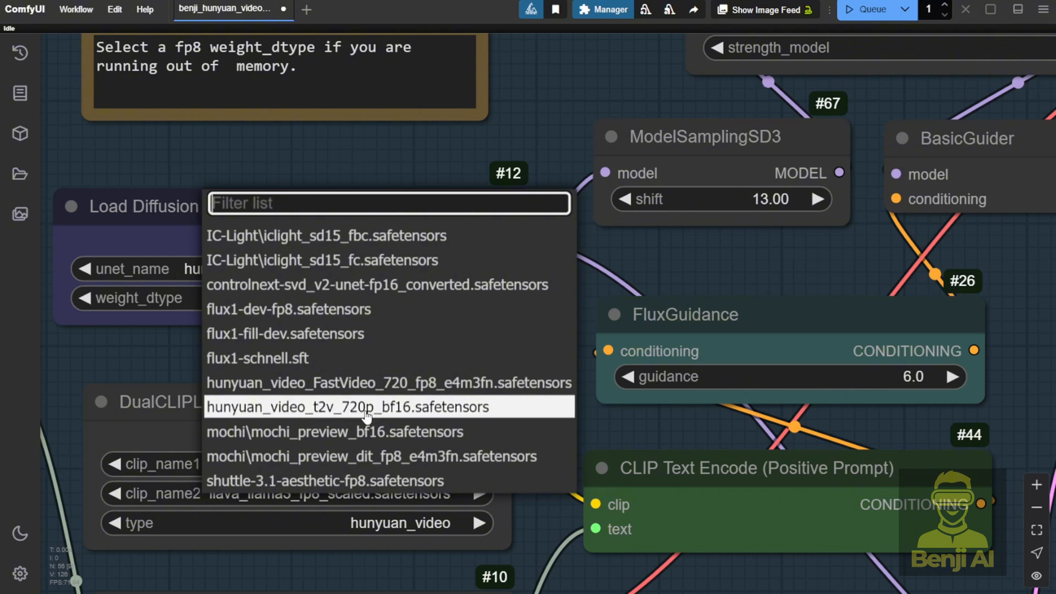
mouse_move(414, 418)
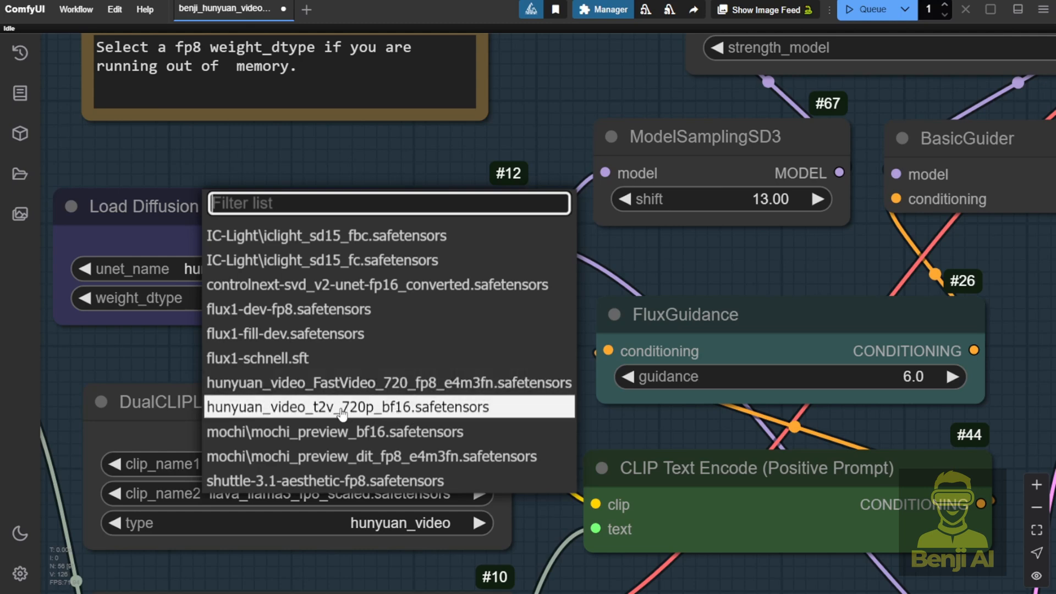
click(344, 407)
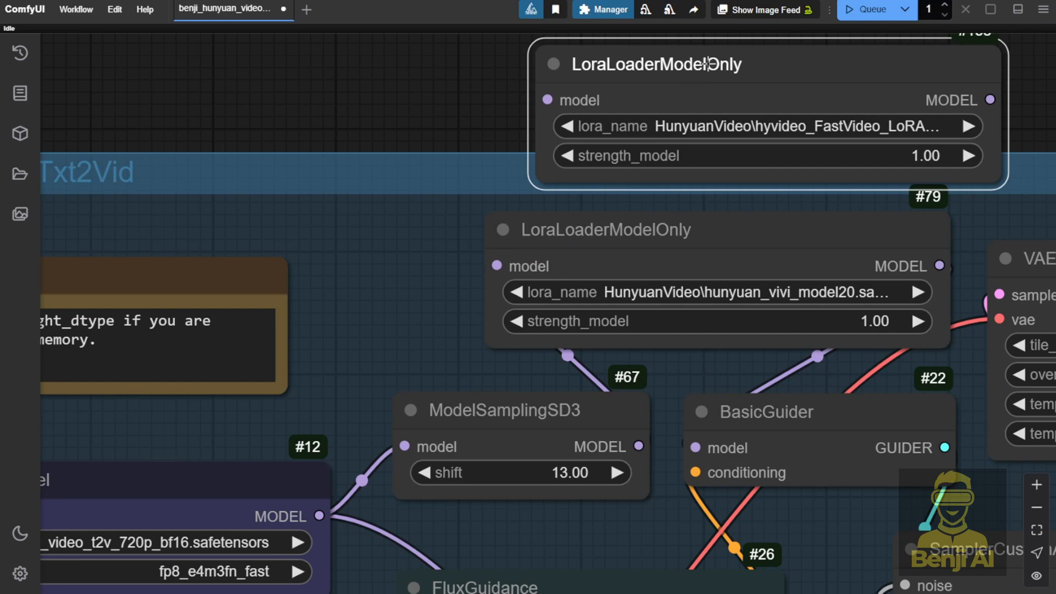
scroll(down, 3)
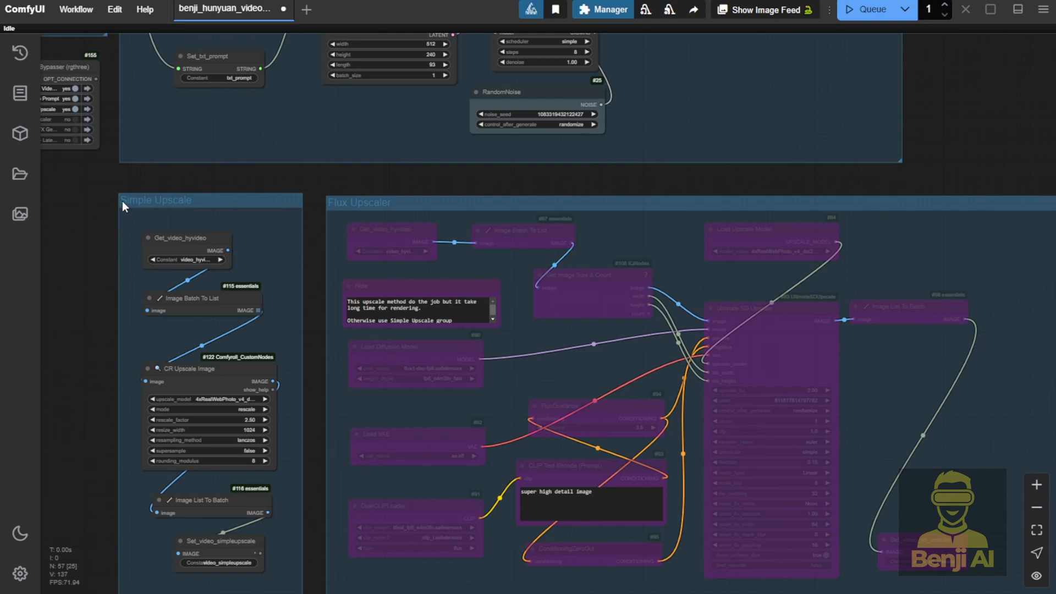
mouse_move(198, 213)
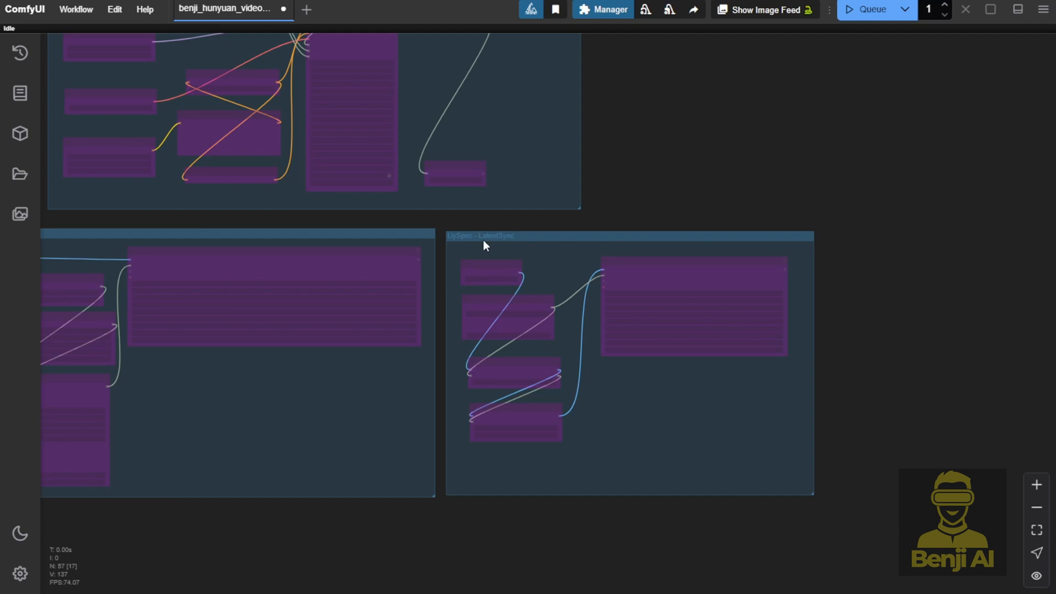
mouse_move(378, 225)
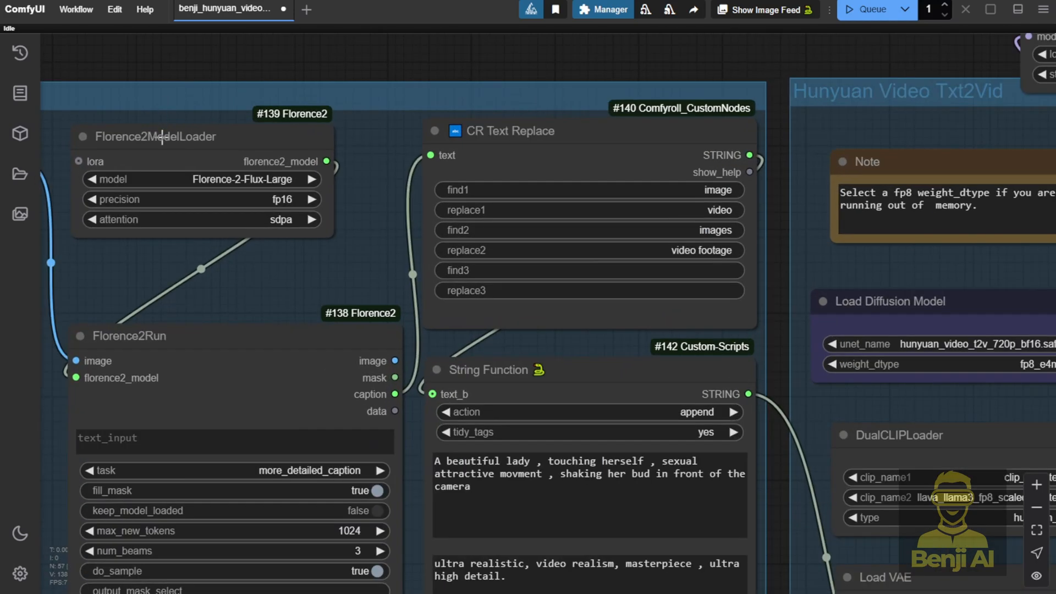
mouse_move(291, 290)
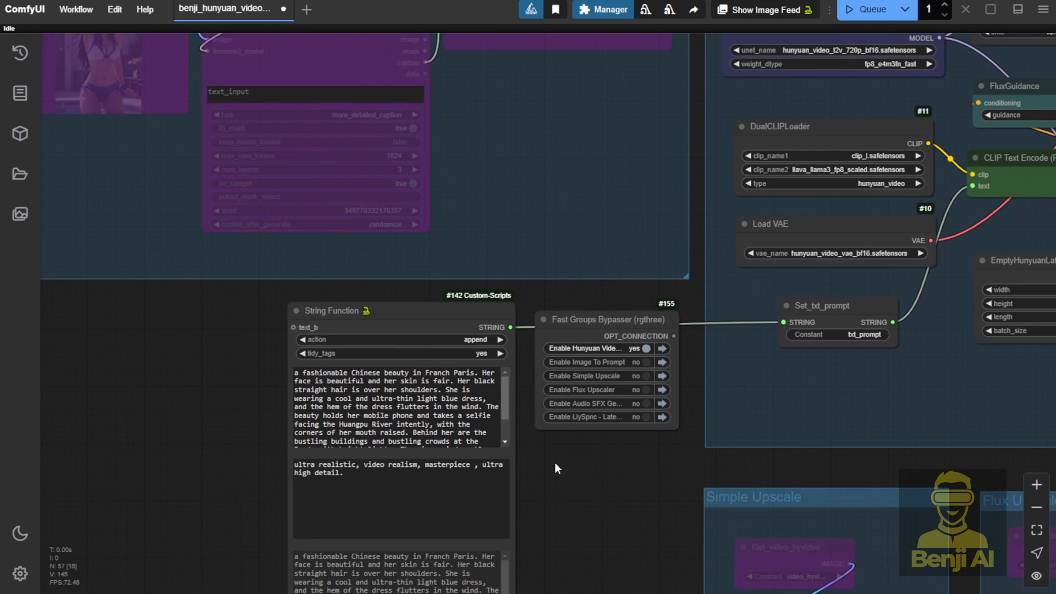
mouse_move(257, 413)
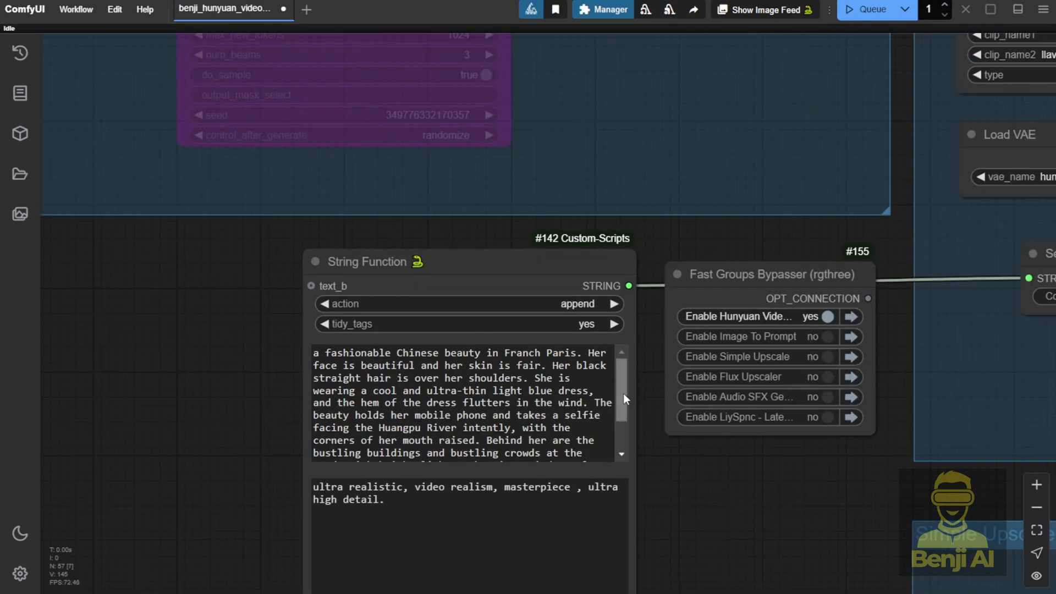
Scroll down the canvas toward the prompt and Queue controls
scroll(down, 3)
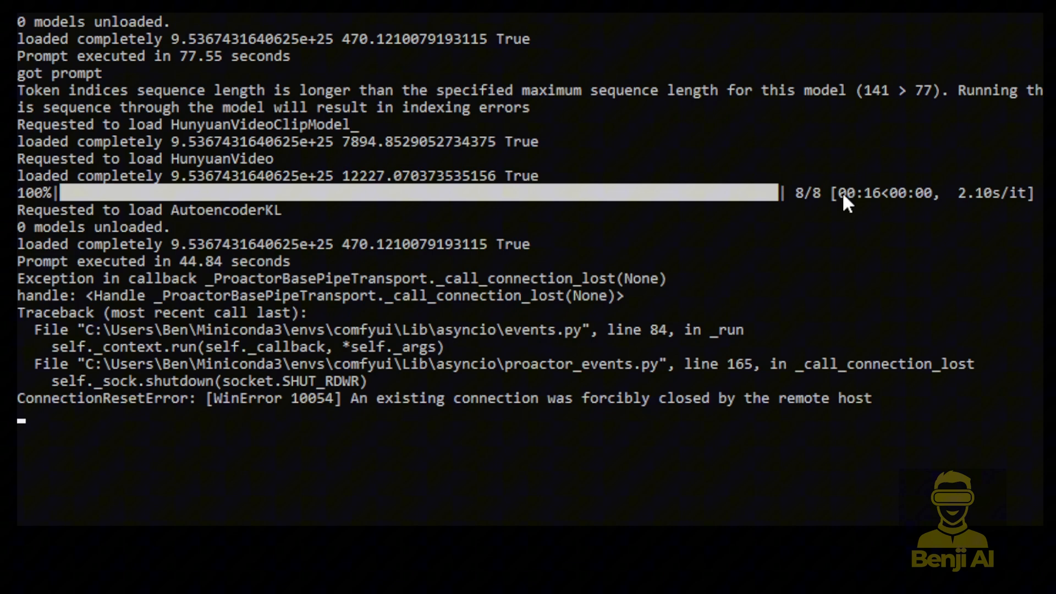
mouse_move(876, 213)
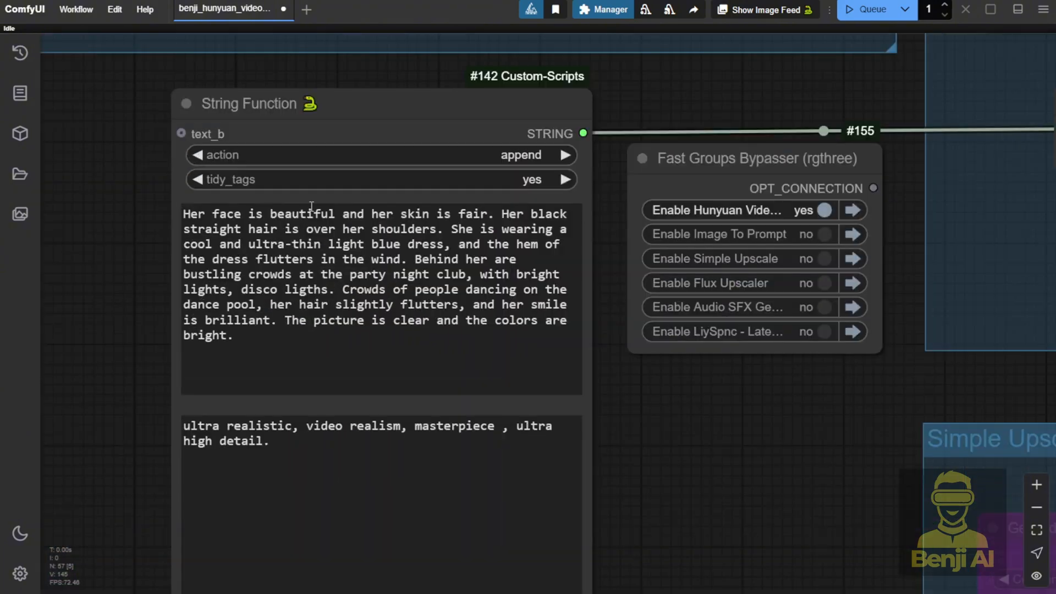
mouse_move(376, 310)
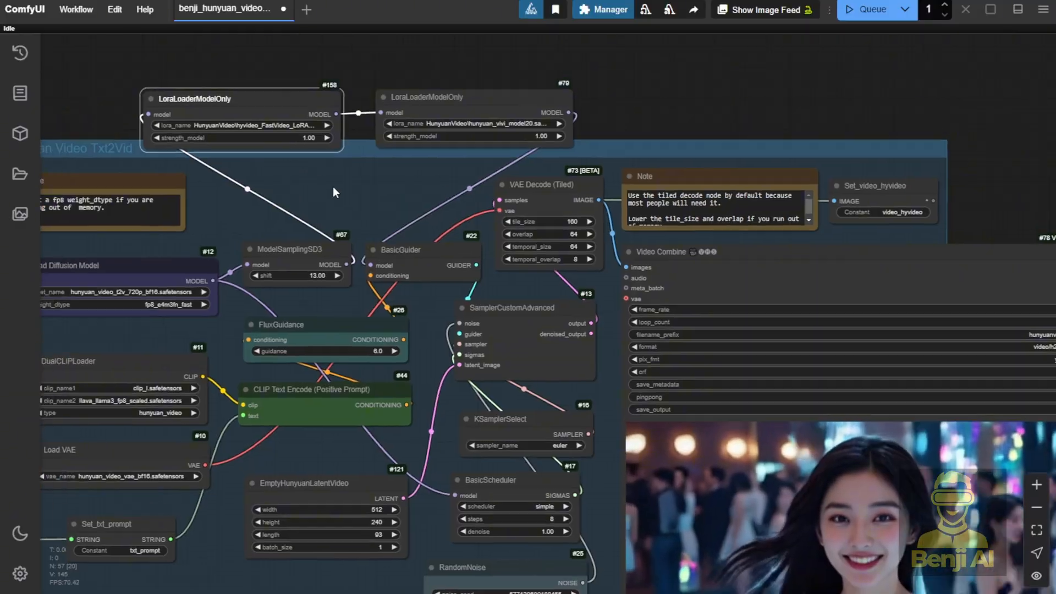
Set BasicScheduler steps to 25 and queue a new nightclub video
right_click(192, 99)
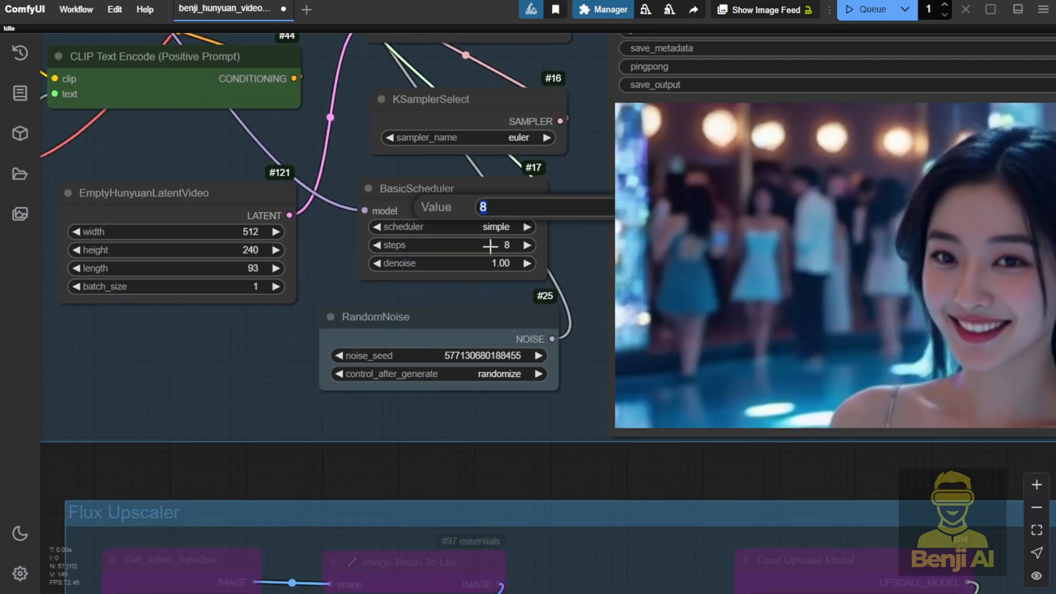
text(25)
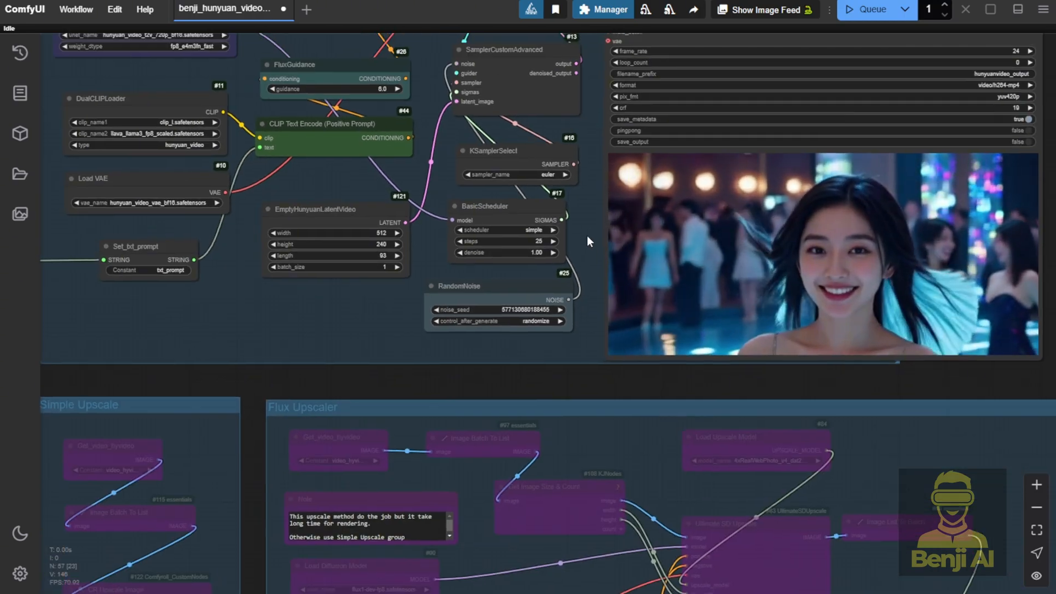
click(869, 9)
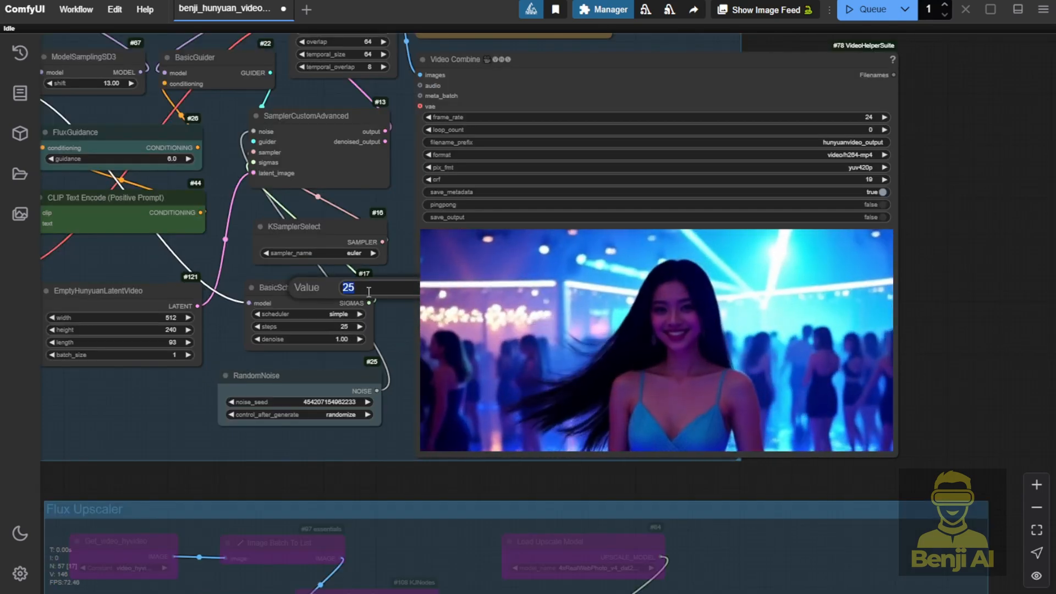
Set BasicScheduler steps to 50 and queue another generation
text(50)
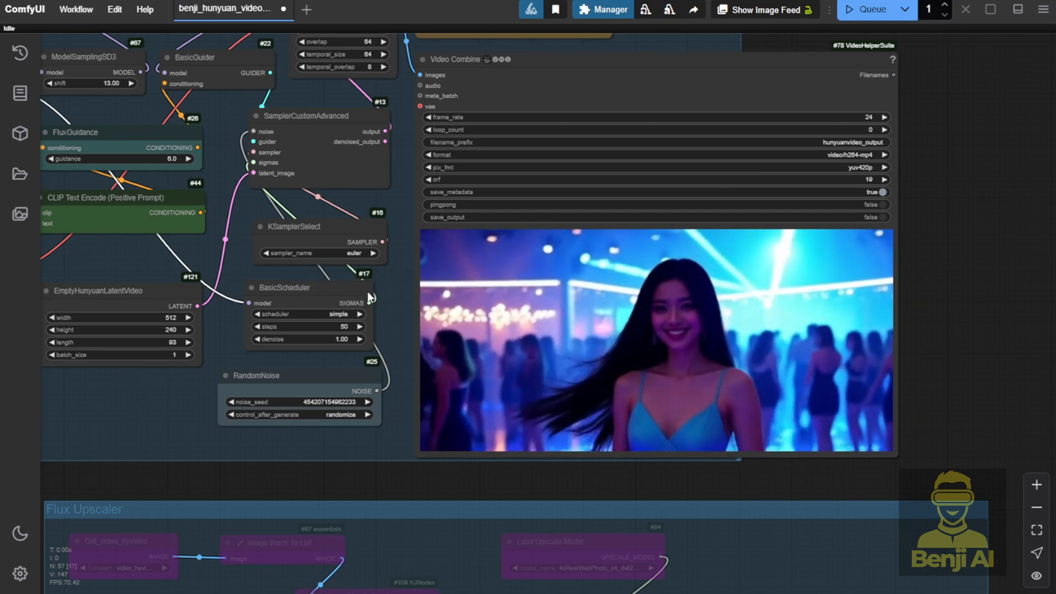
click(667, 348)
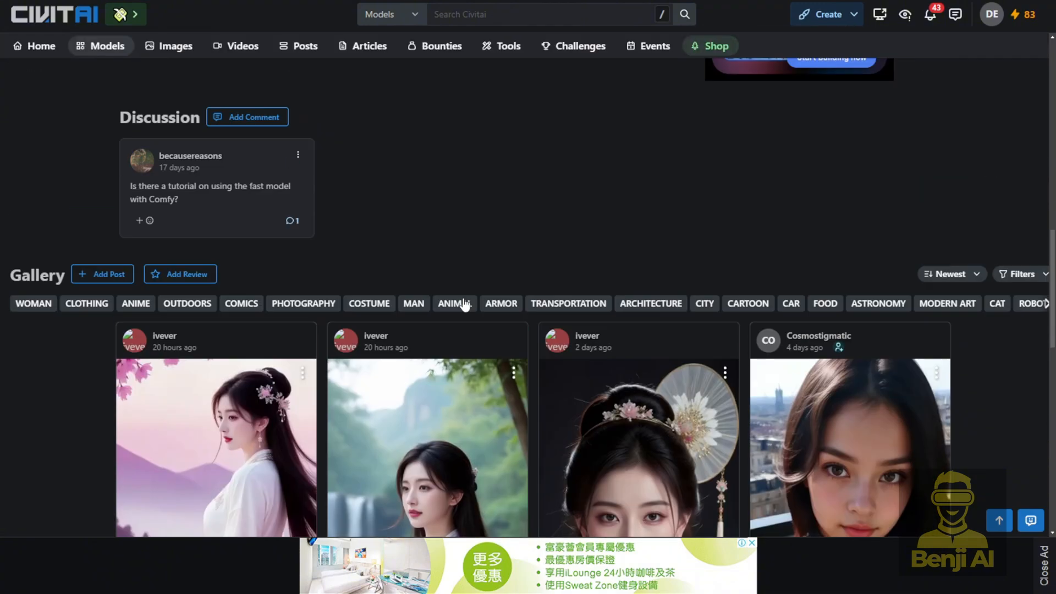
scroll(down, 3)
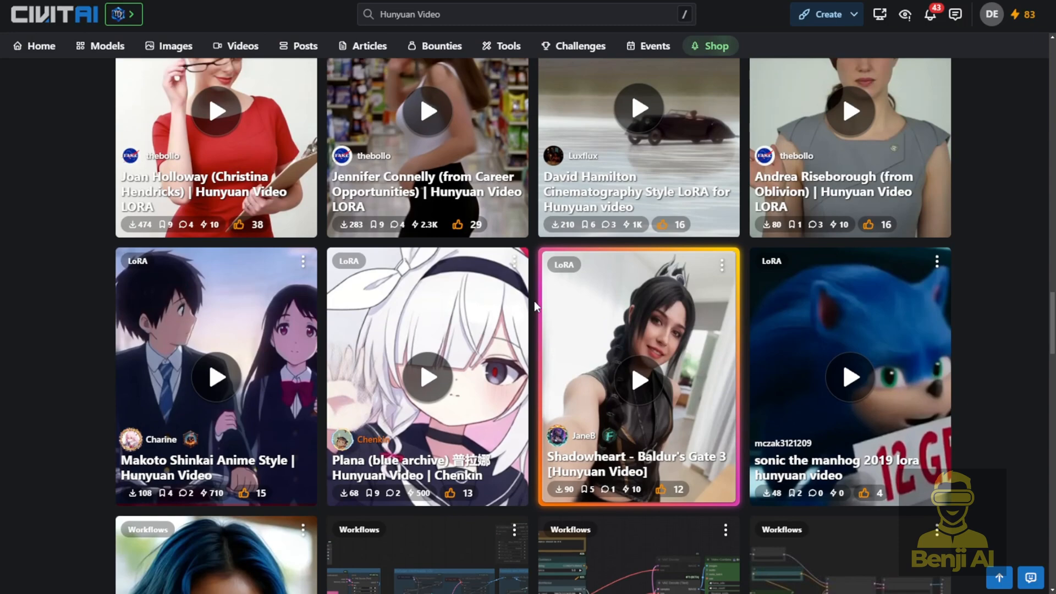
scroll(down, 3)
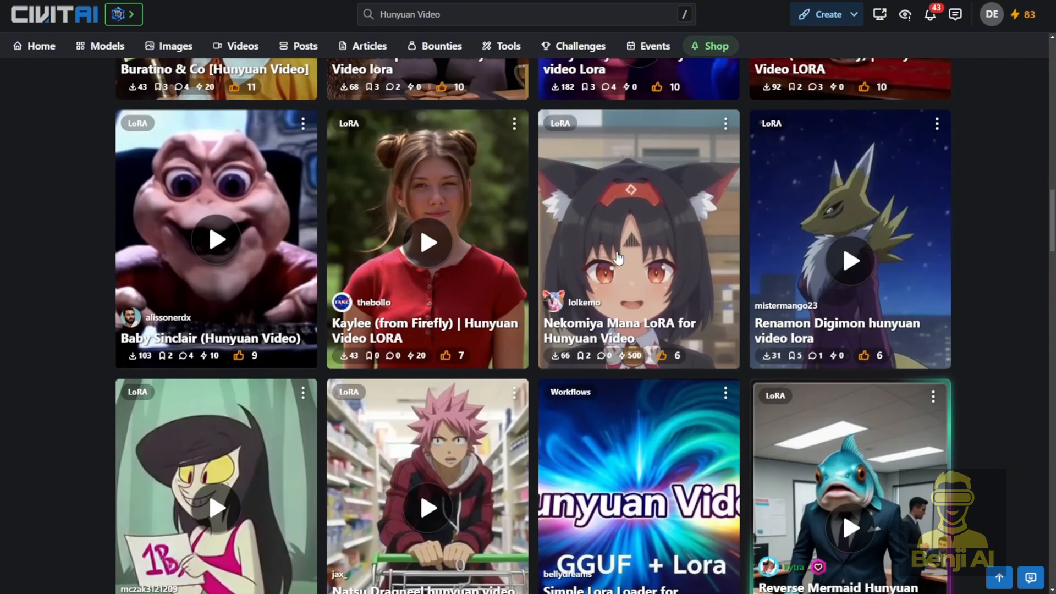
scroll(down, 3)
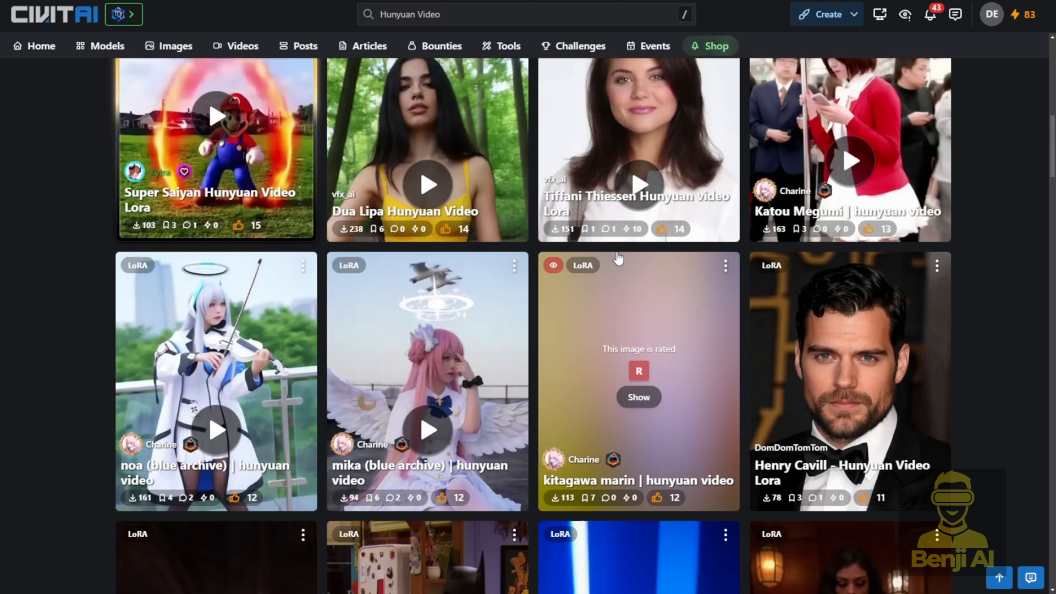